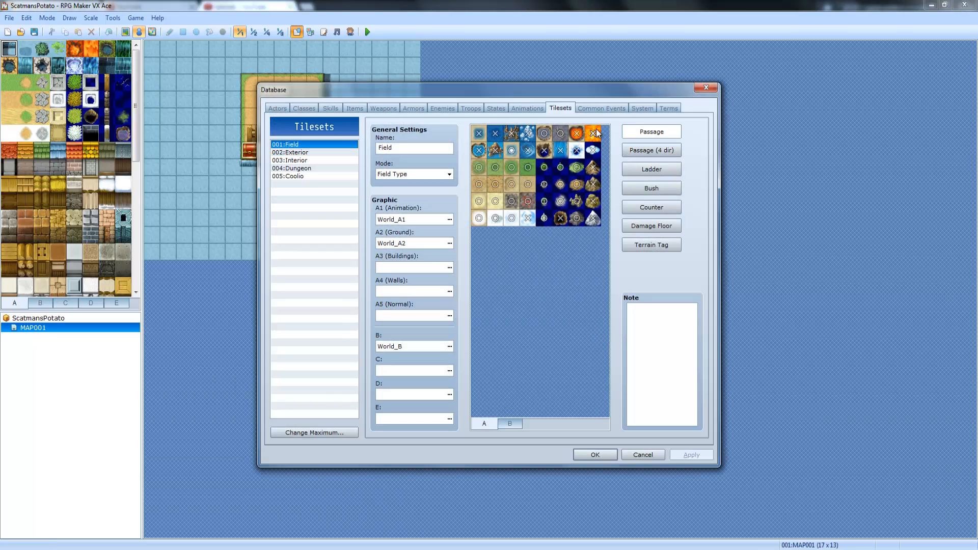
# - Show the Common Events page and select 003:spam with its SPAM CATS text and 30-frame wait
pyautogui.click(600, 108)
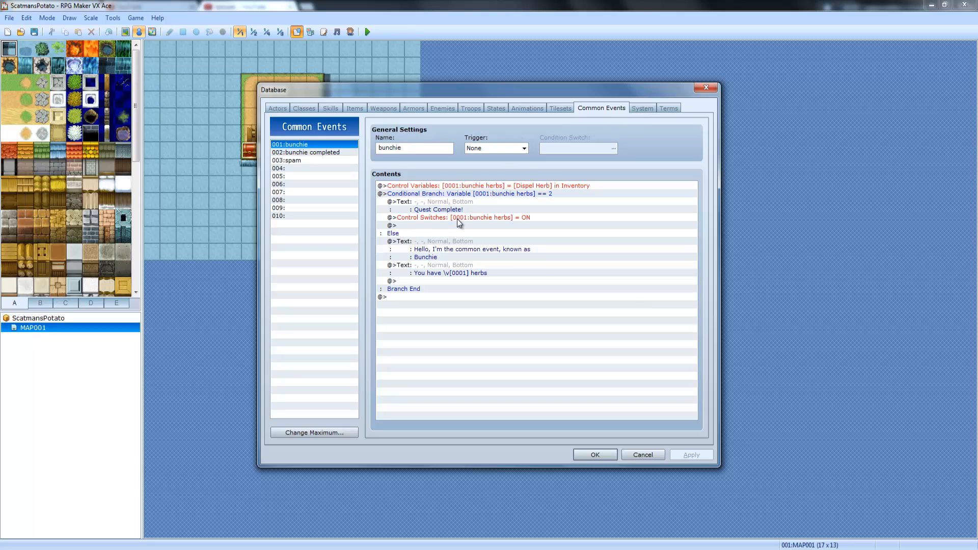
pyautogui.click(463, 217)
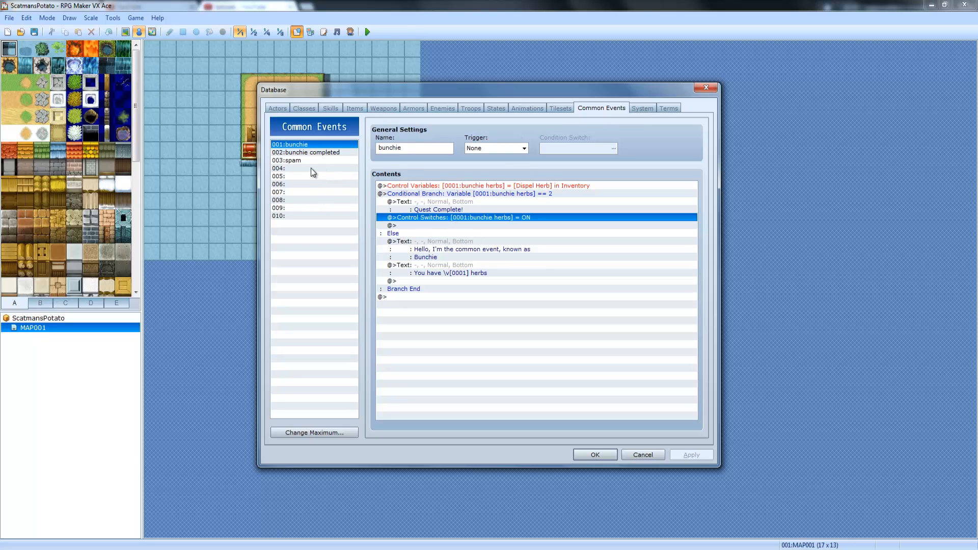
pyautogui.click(287, 160)
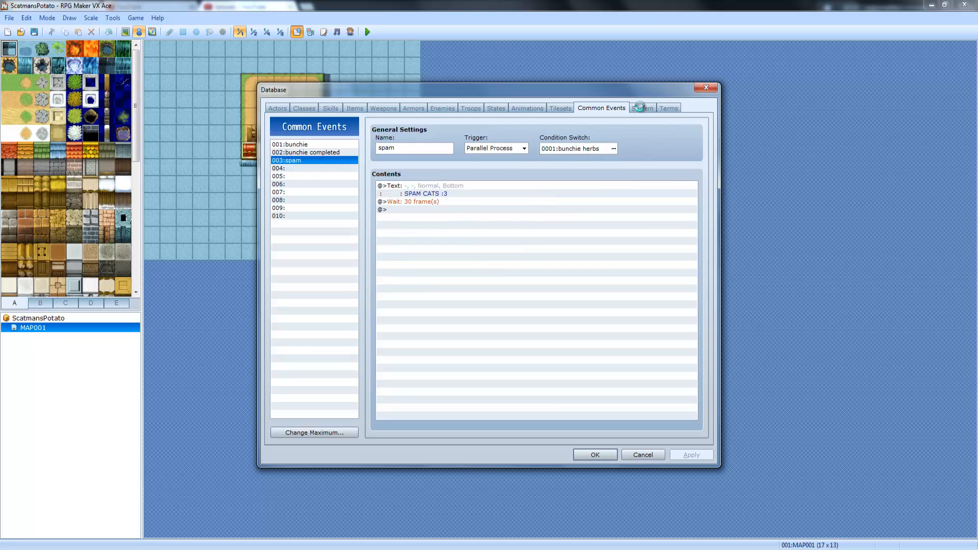
pyautogui.click(641, 108)
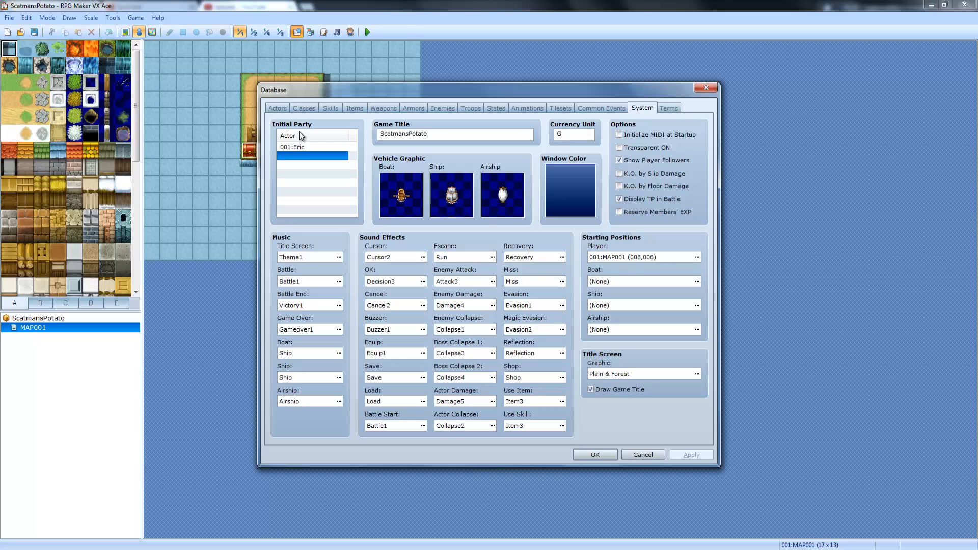
pyautogui.moveTo(294, 148)
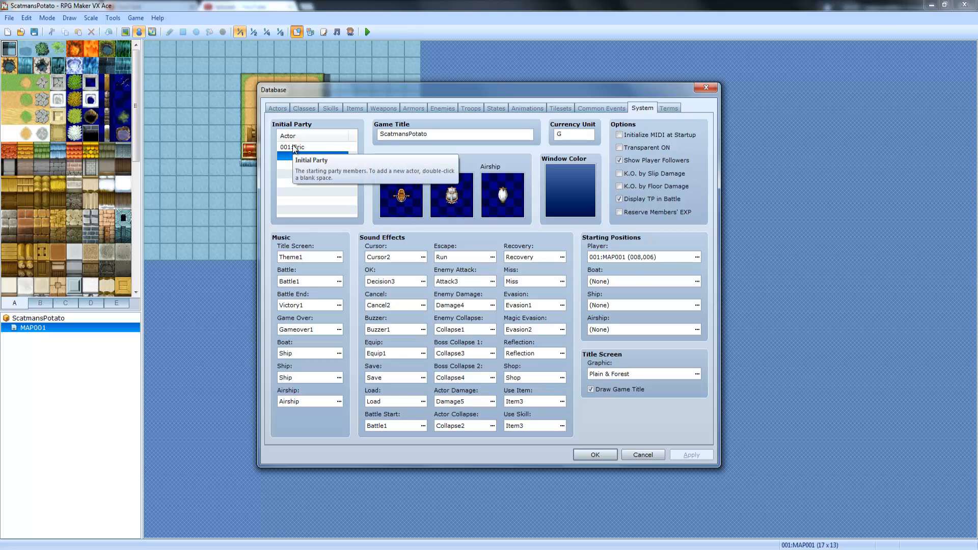
pyautogui.click(278, 108)
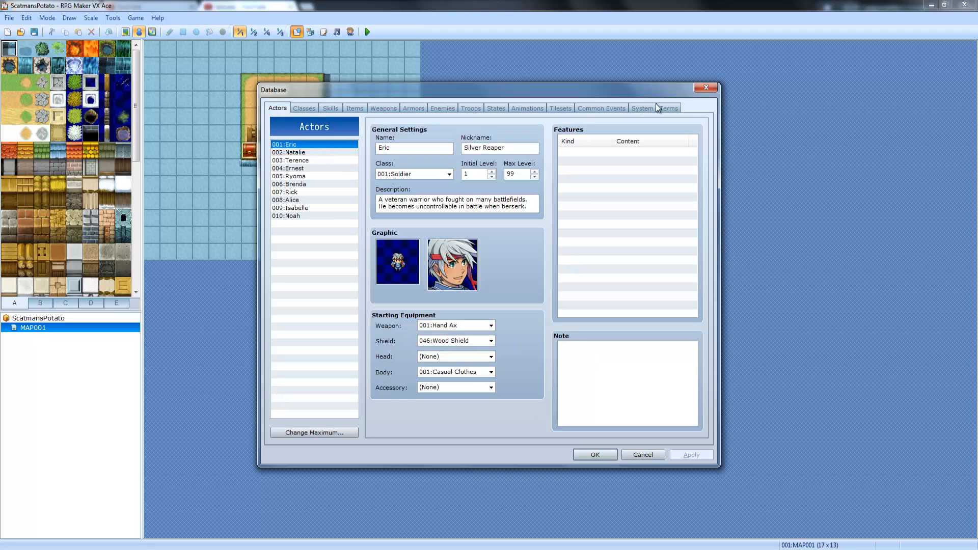
pyautogui.click(642, 108)
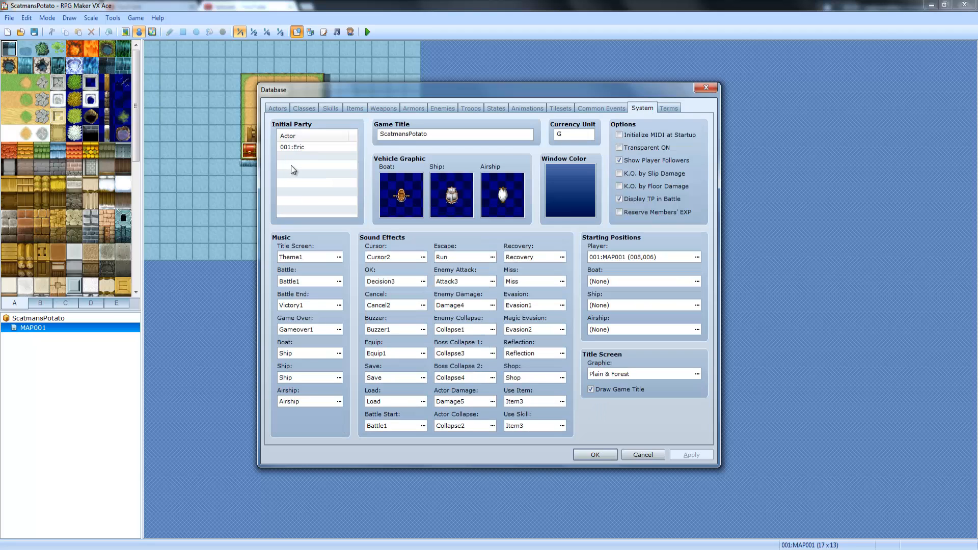
pyautogui.doubleClick(299, 147)
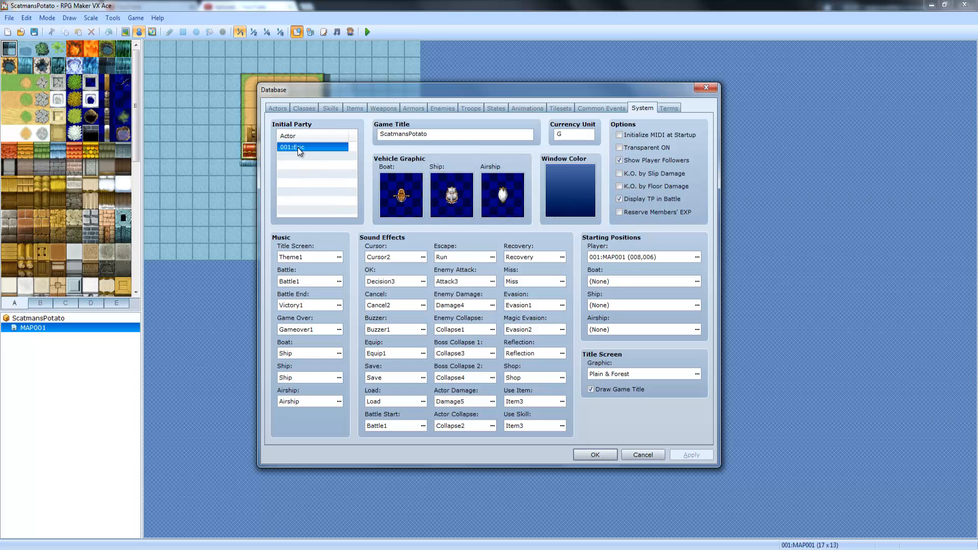
pyautogui.rightClick(294, 147)
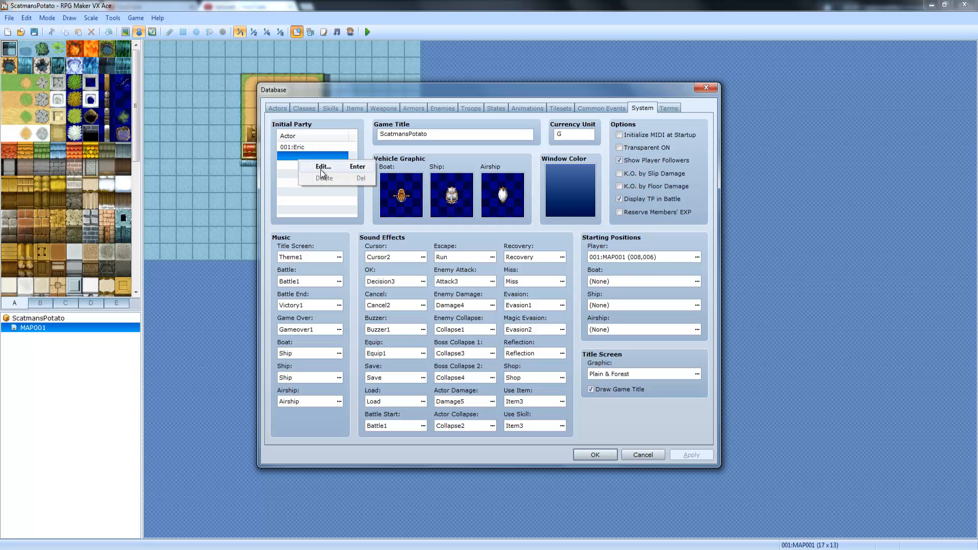
pyautogui.click(322, 166)
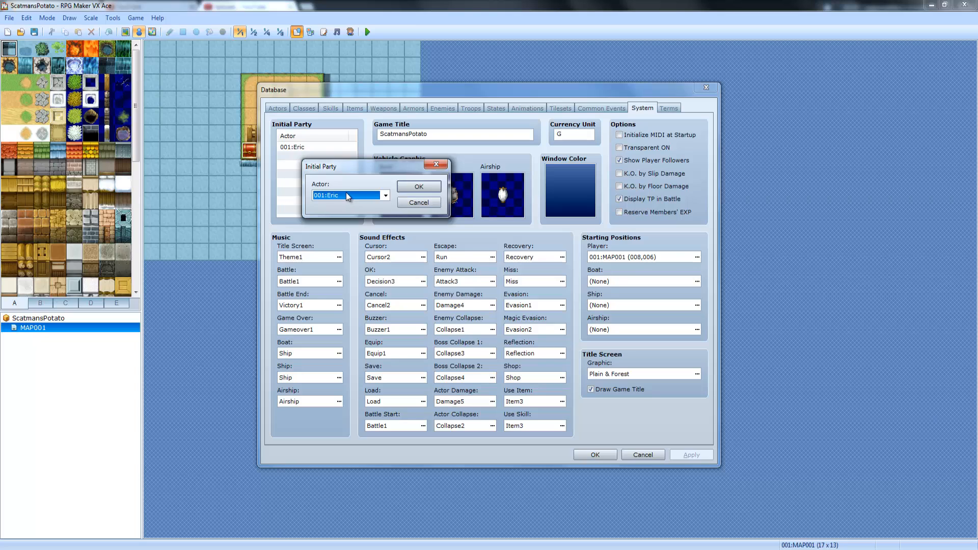
pyautogui.click(384, 196)
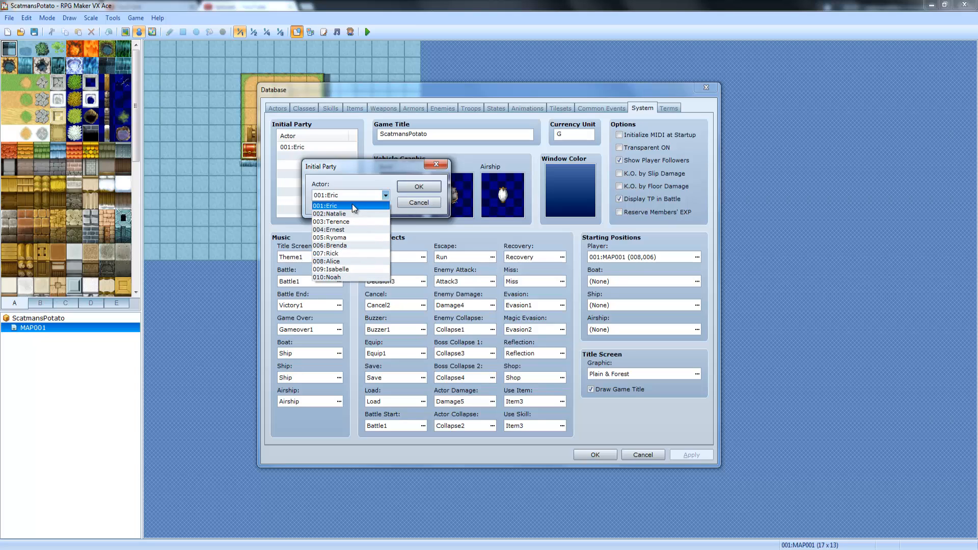
pyautogui.click(418, 185)
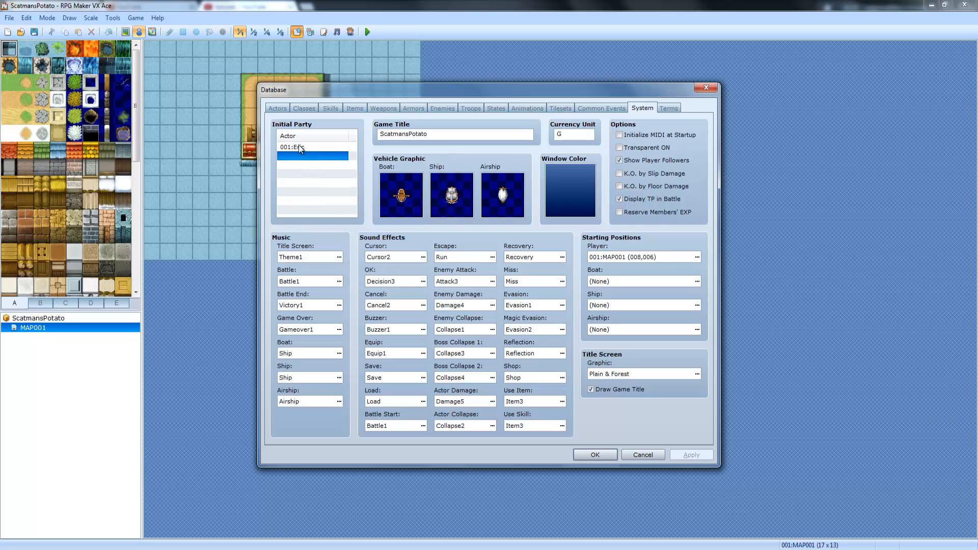
pyautogui.rightClick(290, 147)
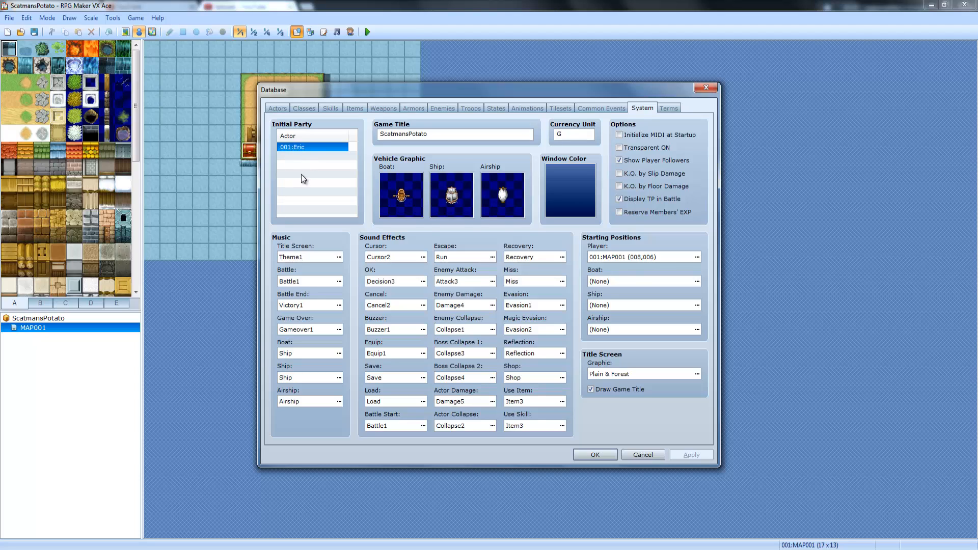
pyautogui.moveTo(213, 176)
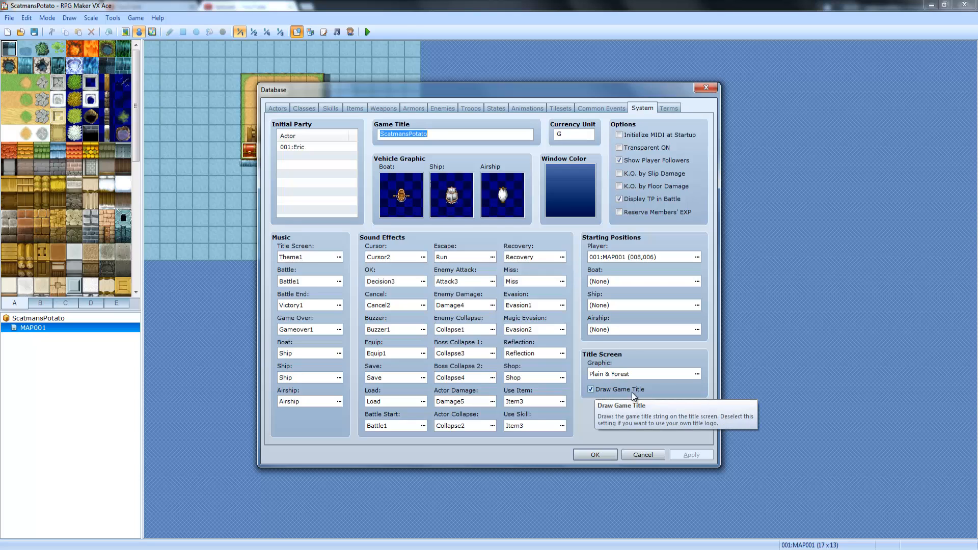
pyautogui.moveTo(593, 160)
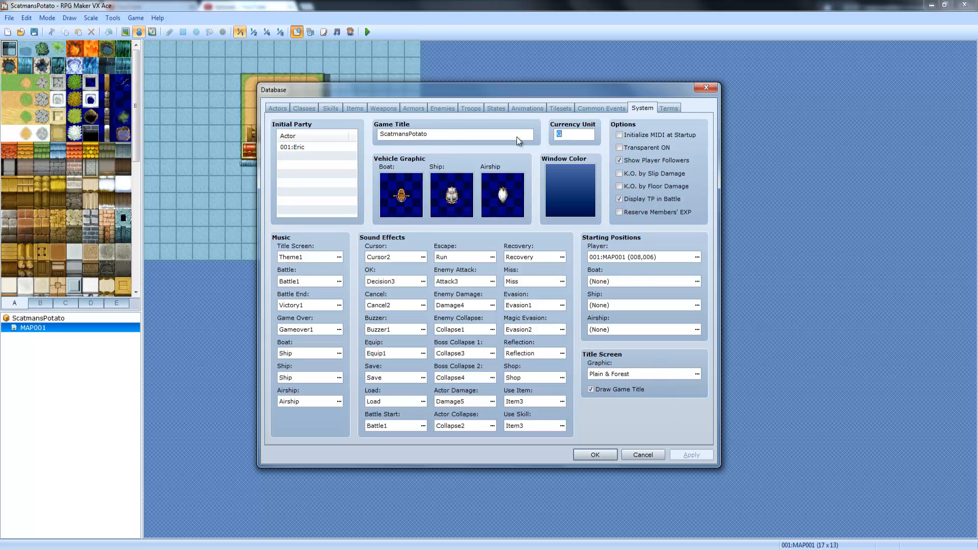
pyautogui.moveTo(452, 194)
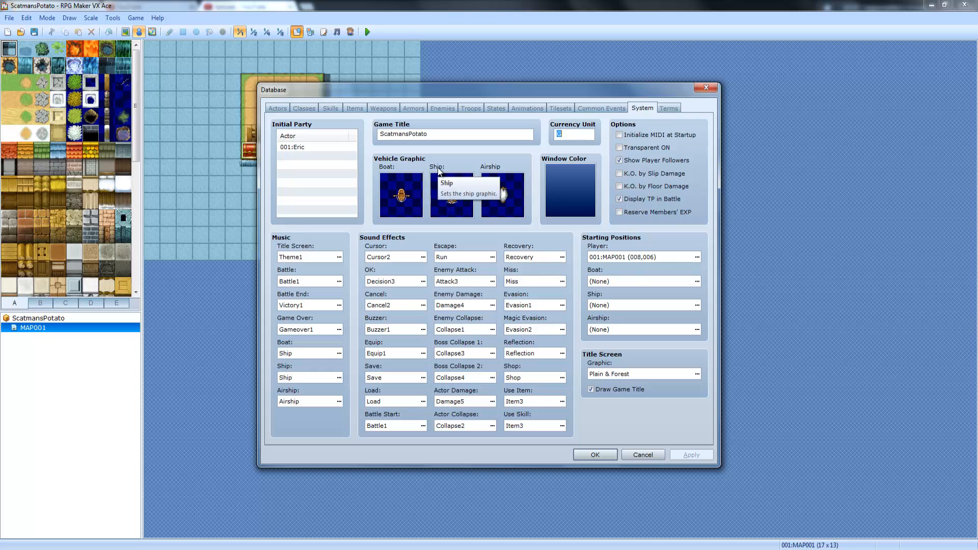
pyautogui.write('il')
pyautogui.write('Zenny')
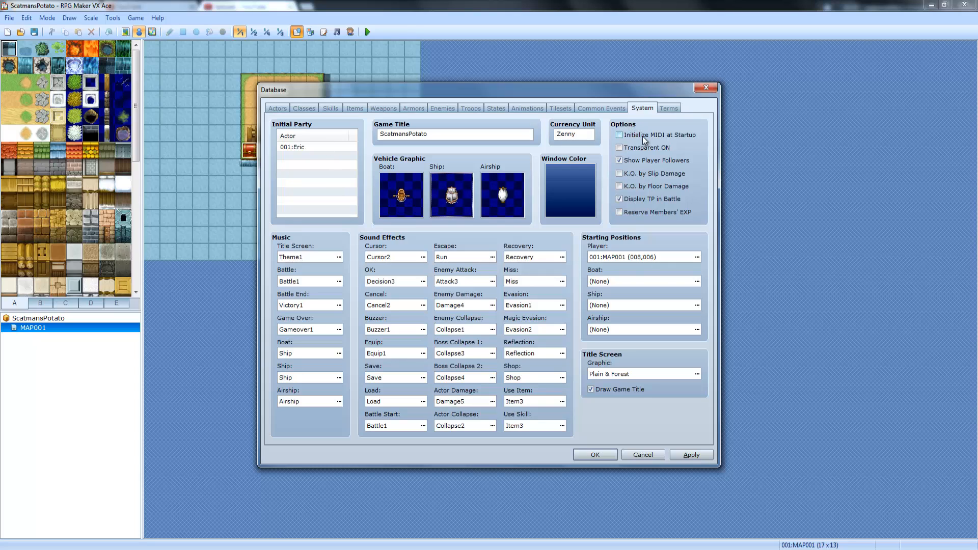
pyautogui.moveTo(646, 139)
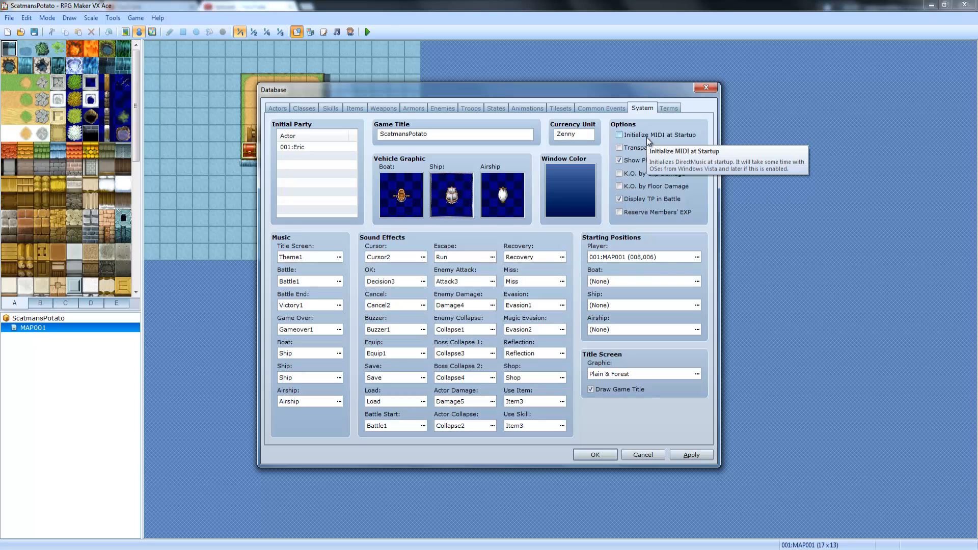
pyautogui.moveTo(647, 148)
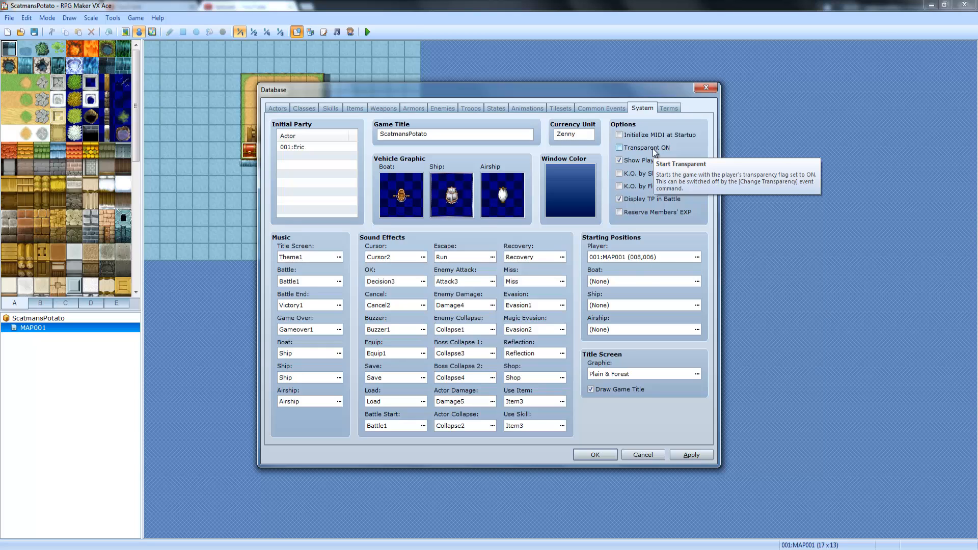
pyautogui.moveTo(324, 145)
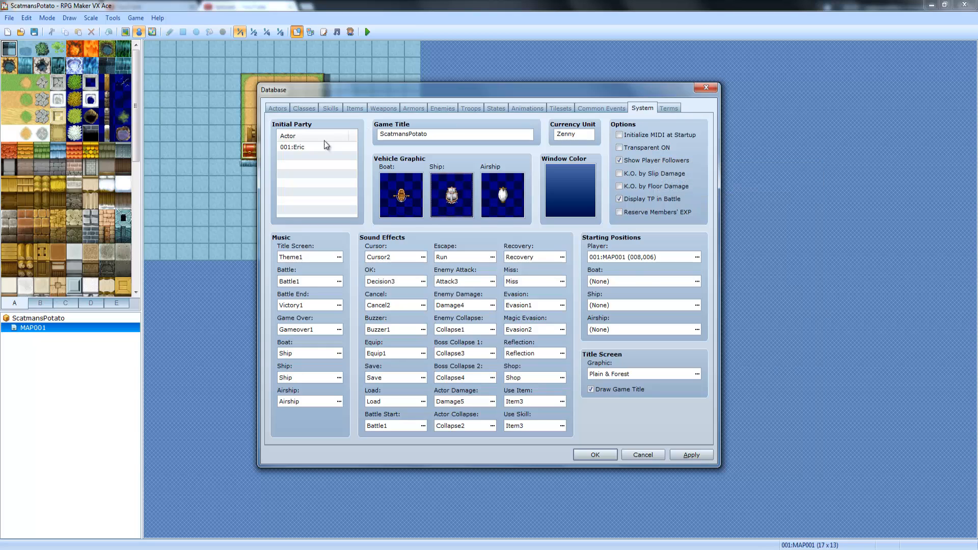
pyautogui.click(292, 147)
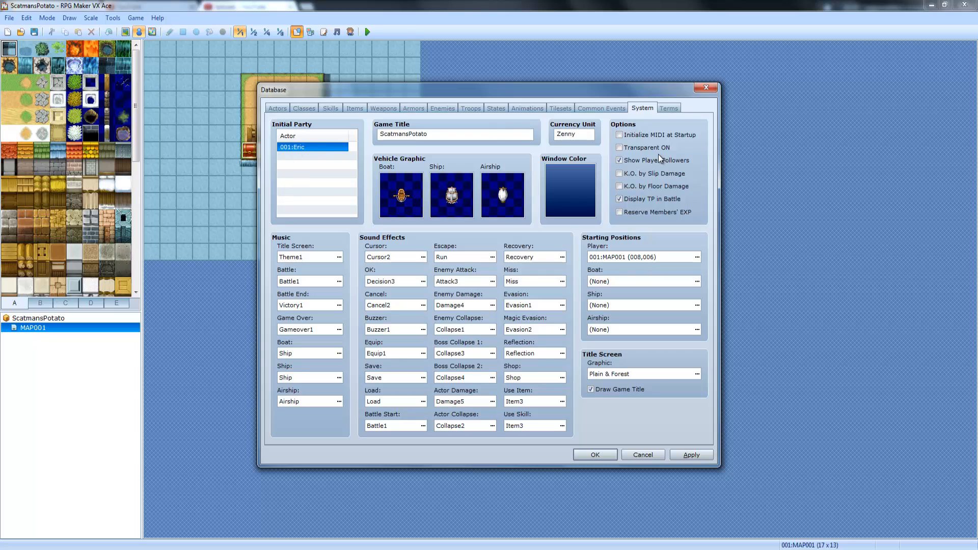
pyautogui.moveTo(647, 147)
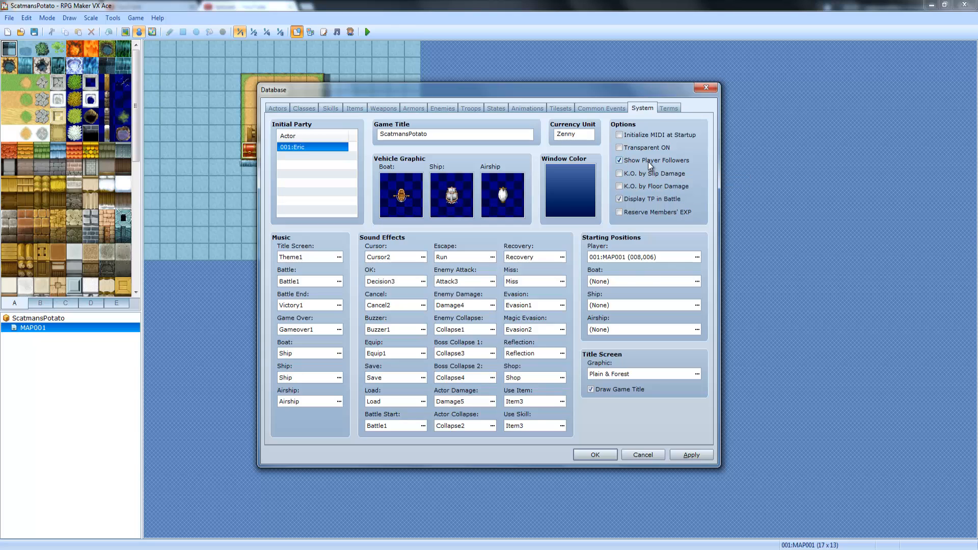
pyautogui.moveTo(649, 160)
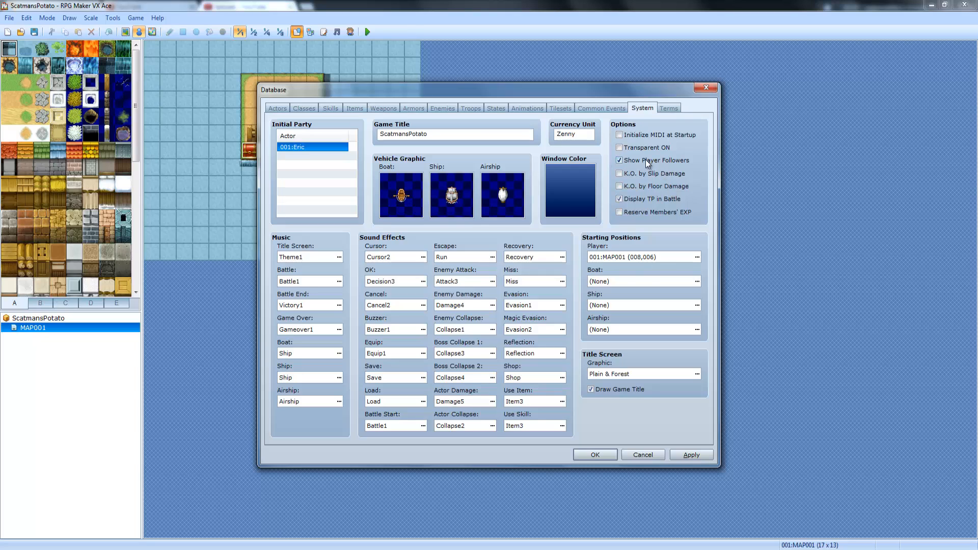
pyautogui.moveTo(646, 163)
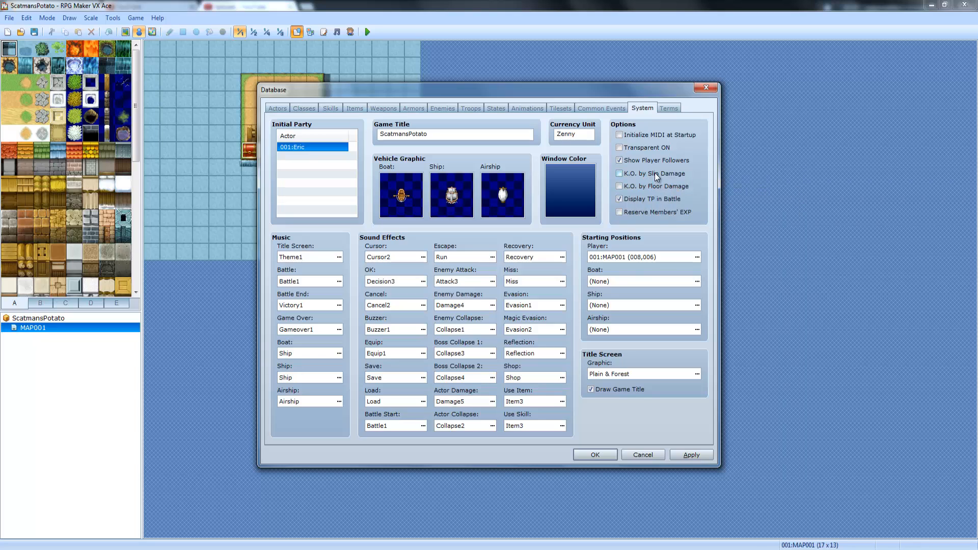
pyautogui.moveTo(680, 181)
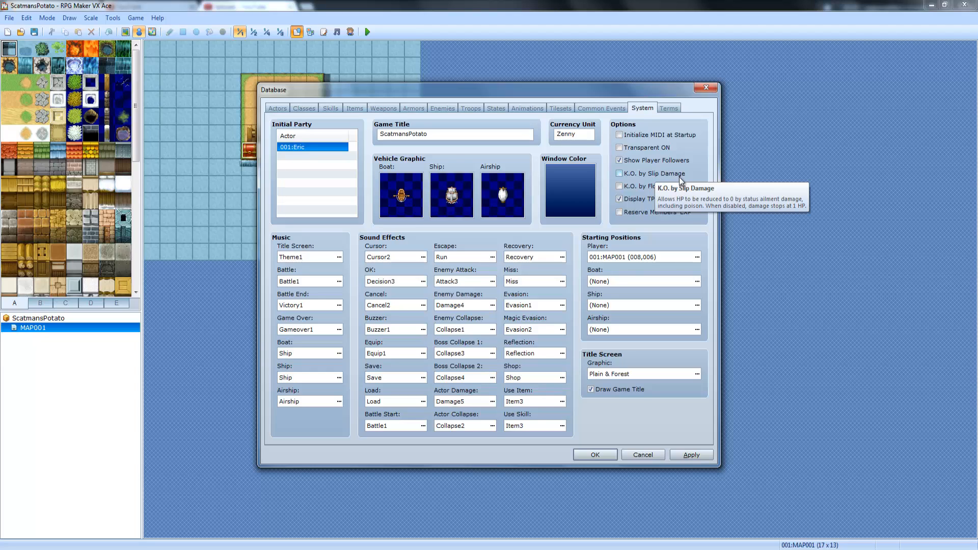
pyautogui.moveTo(652, 185)
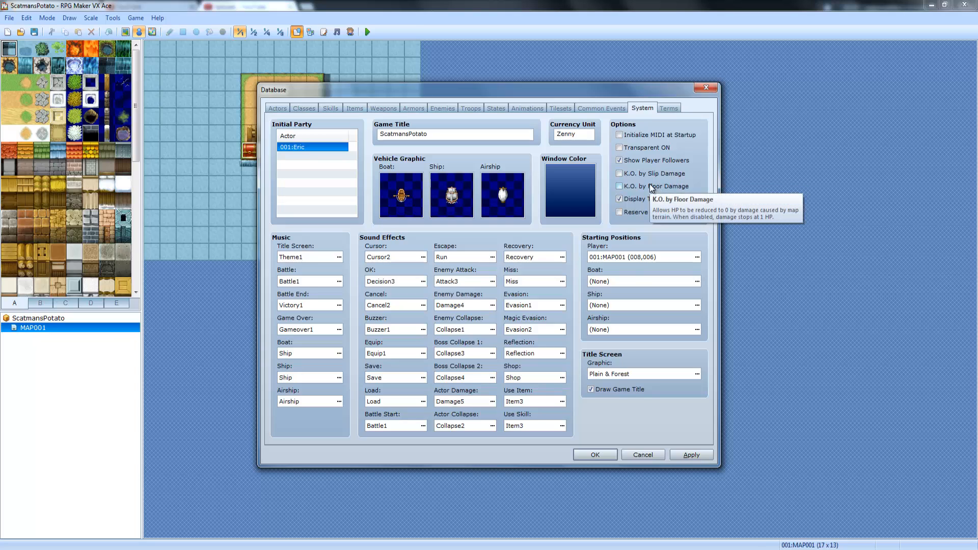
pyautogui.moveTo(652, 176)
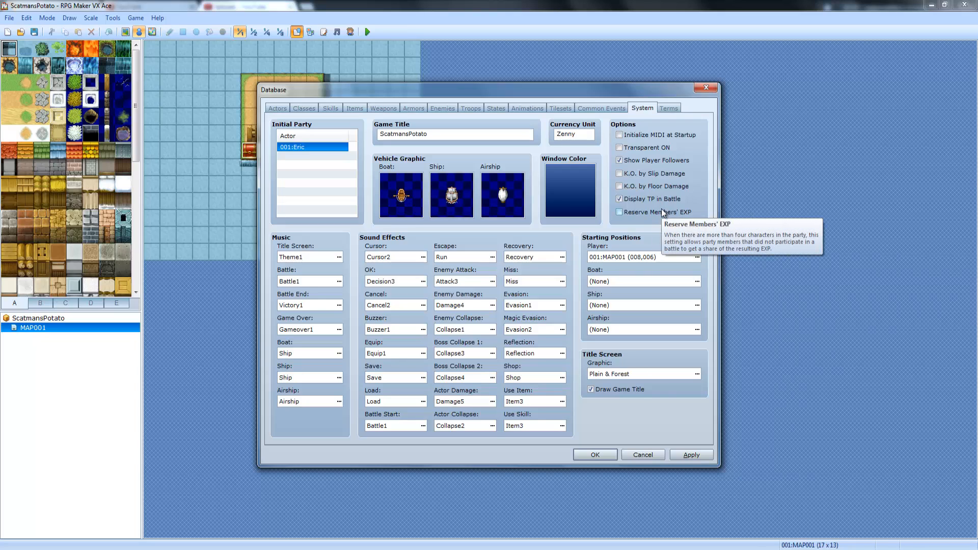
pyautogui.moveTo(650, 214)
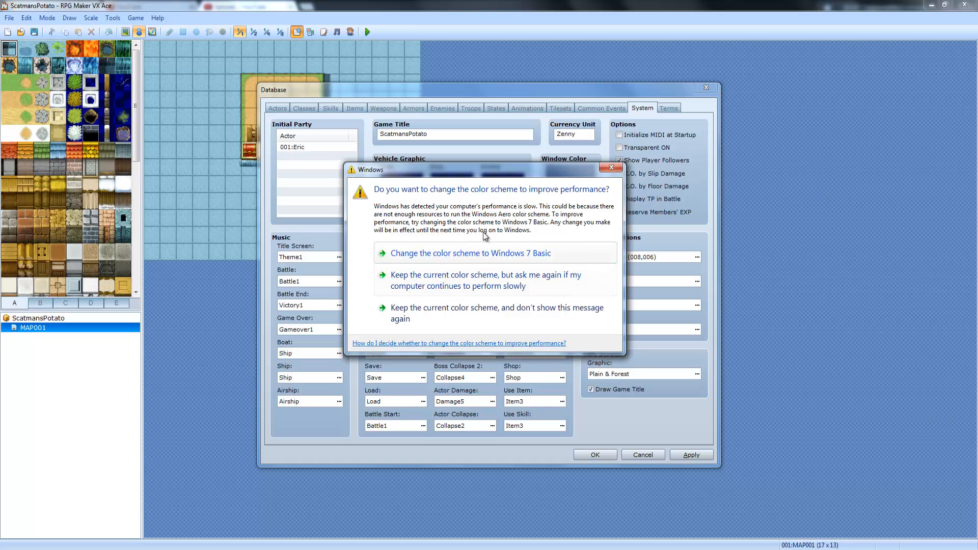
pyautogui.moveTo(446, 262)
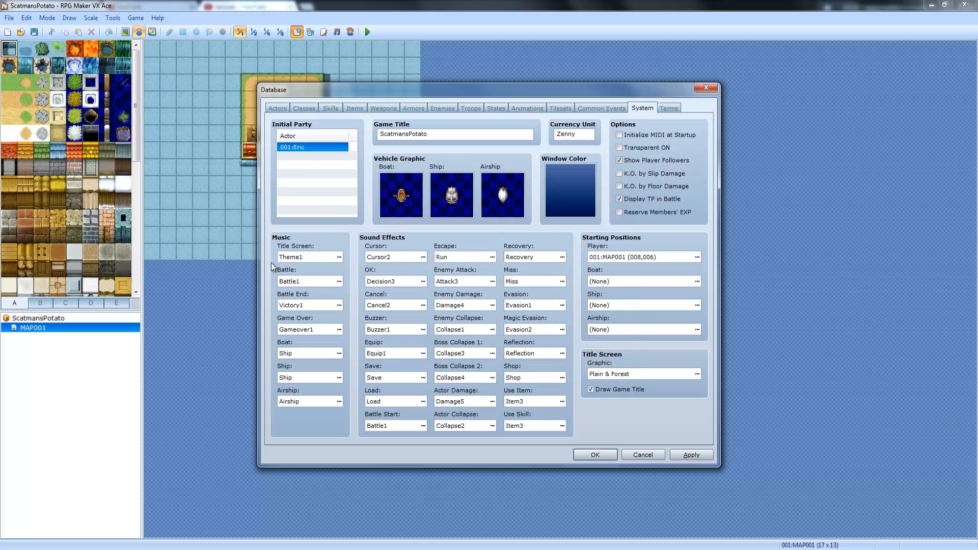
pyautogui.moveTo(298, 255)
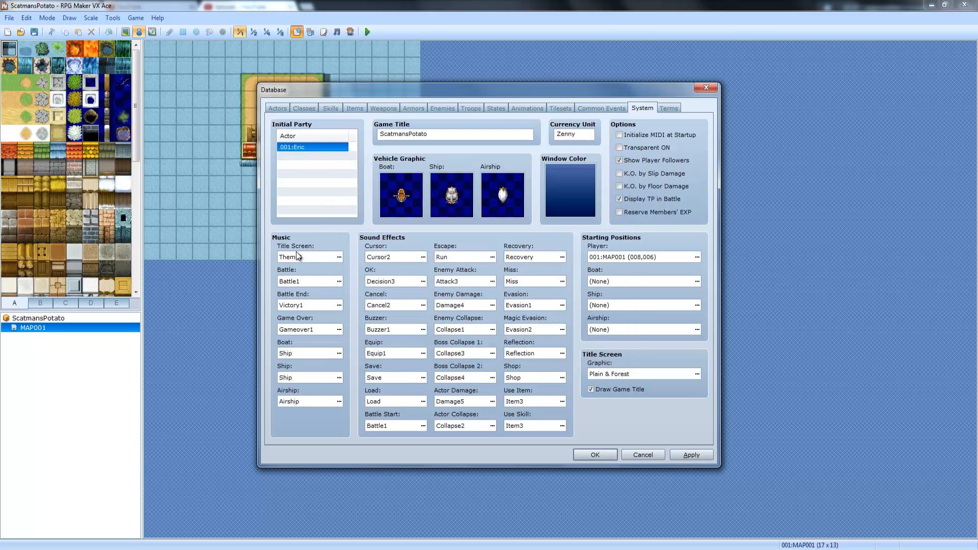
pyautogui.click(302, 281)
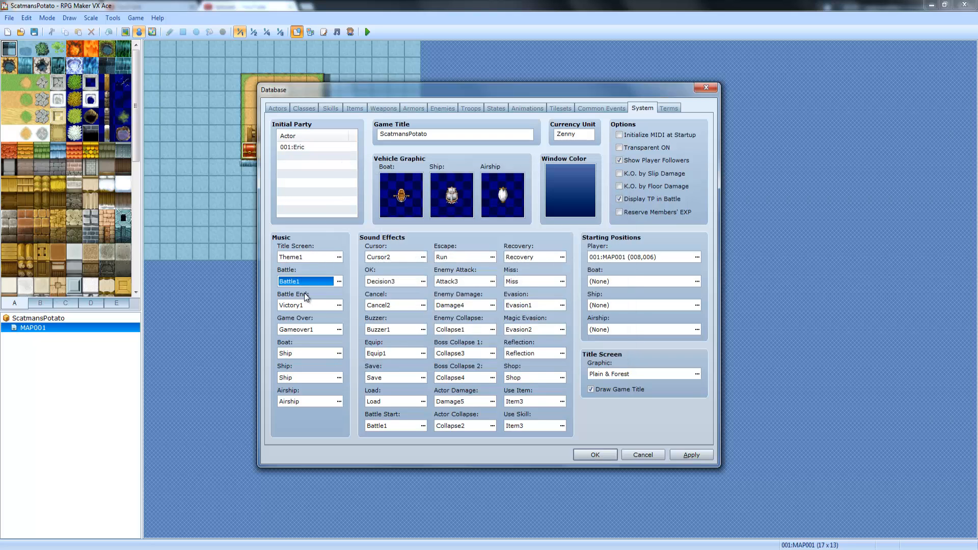
pyautogui.click(306, 377)
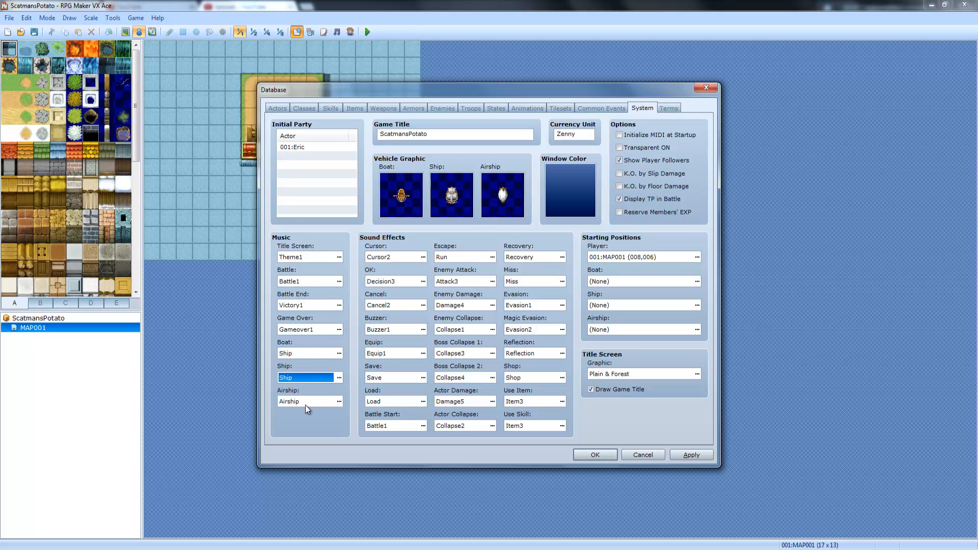
pyautogui.click(305, 257)
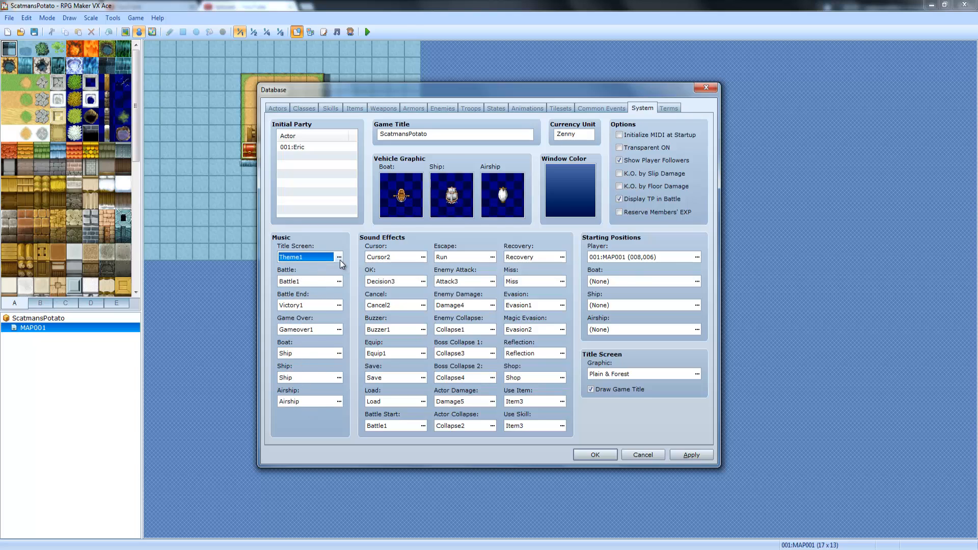
pyautogui.click(339, 256)
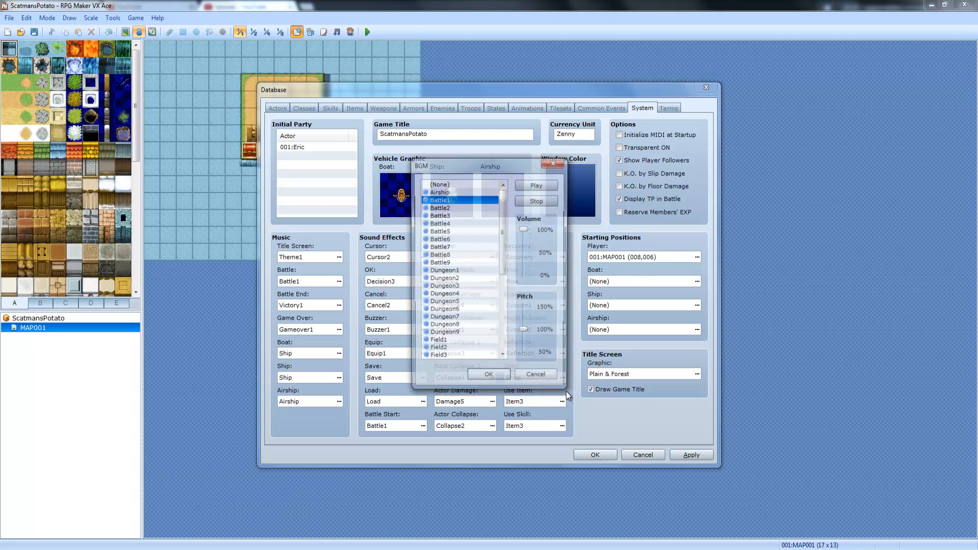
pyautogui.click(535, 374)
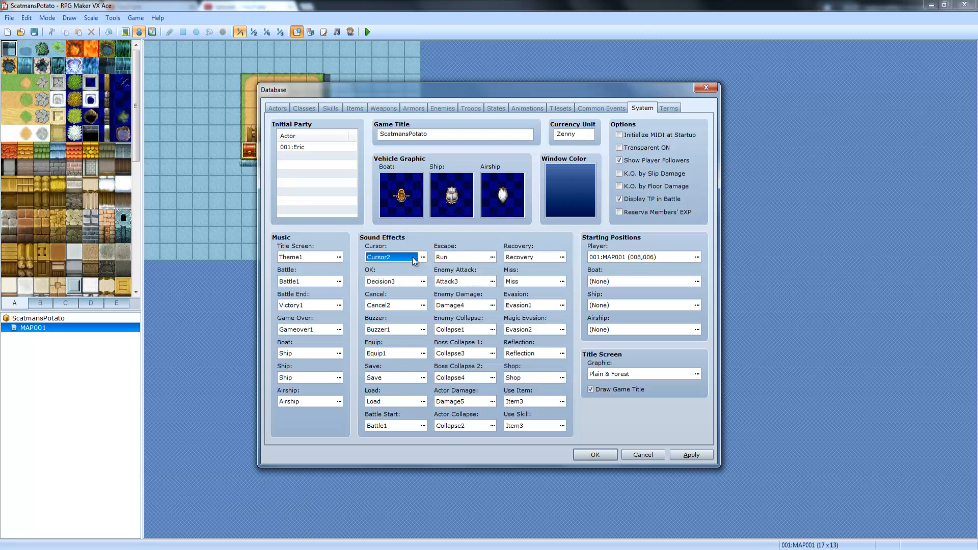
pyautogui.click(460, 257)
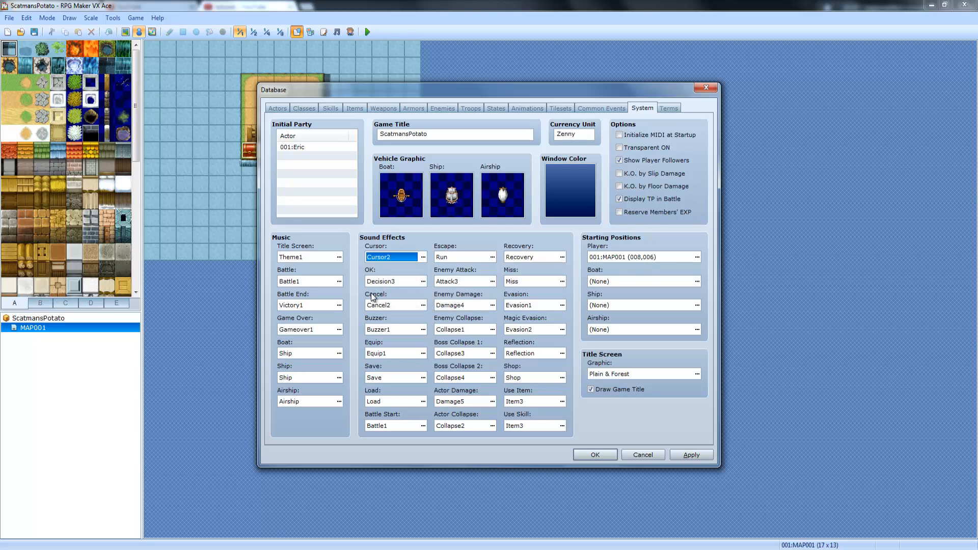
pyautogui.moveTo(380, 315)
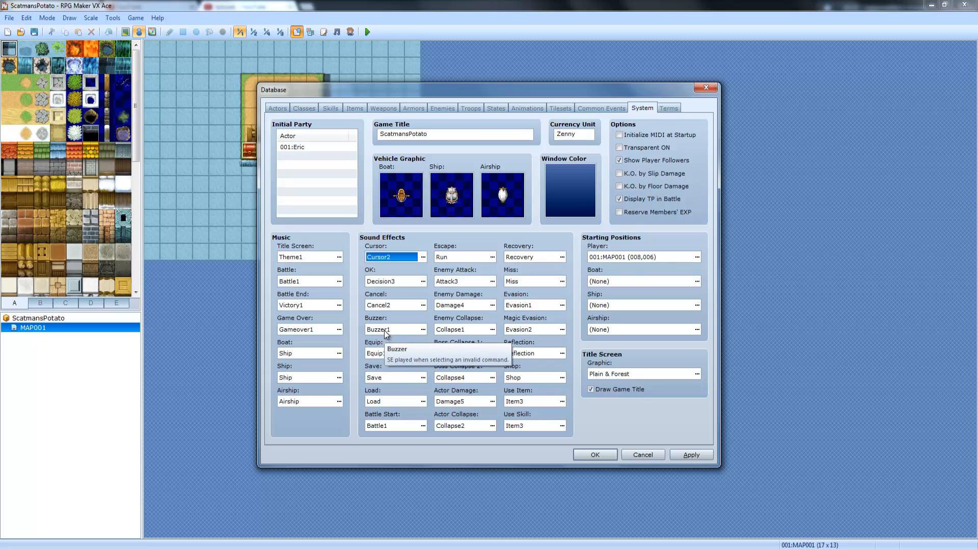
pyautogui.moveTo(385, 379)
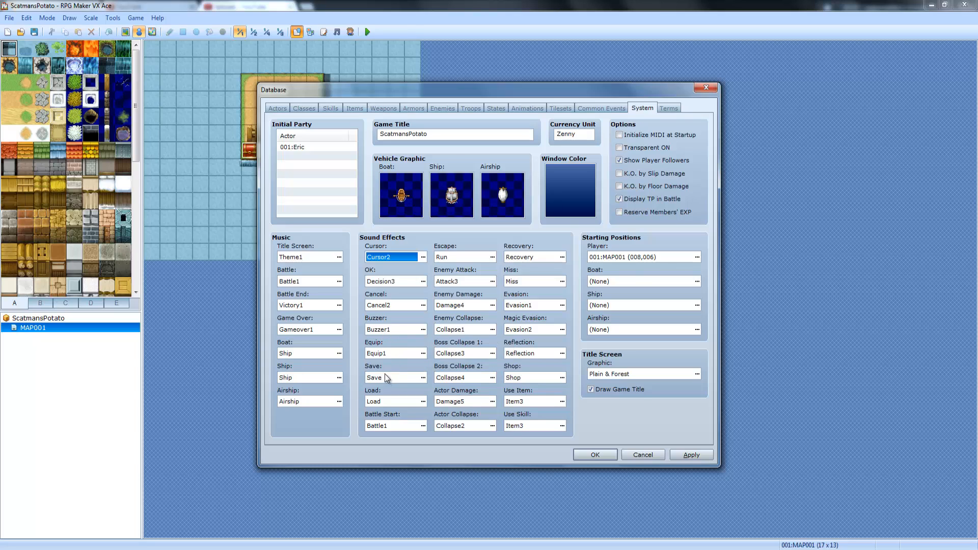
pyautogui.moveTo(394, 366)
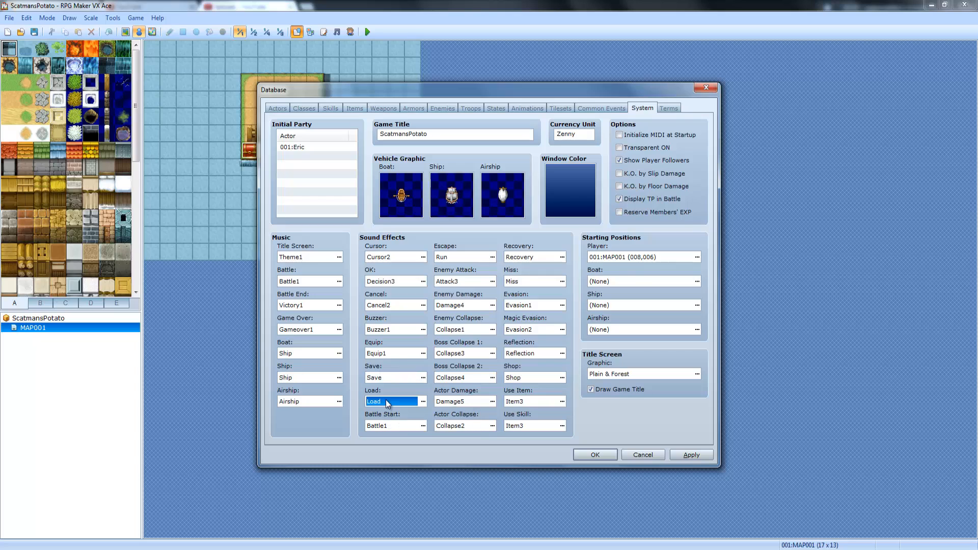
pyautogui.click(391, 426)
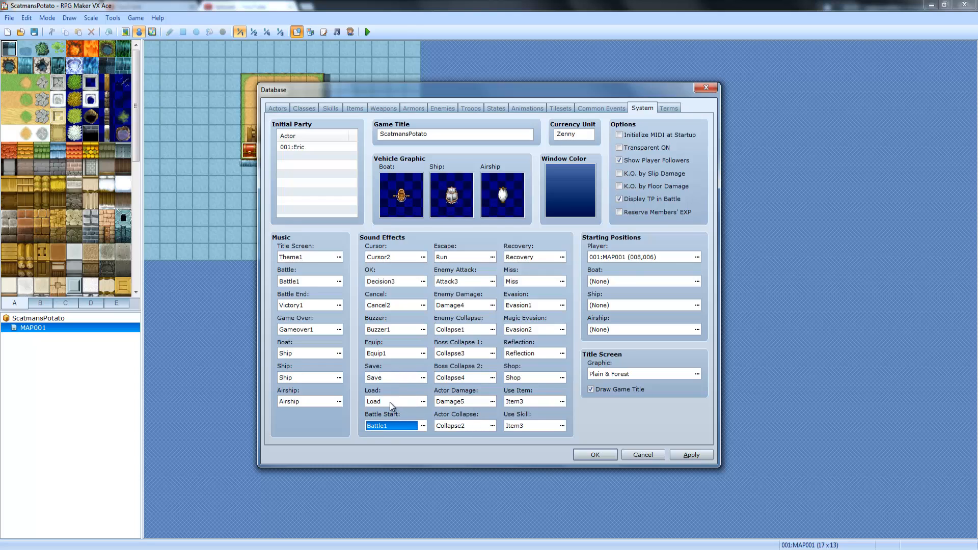
pyautogui.moveTo(395, 414)
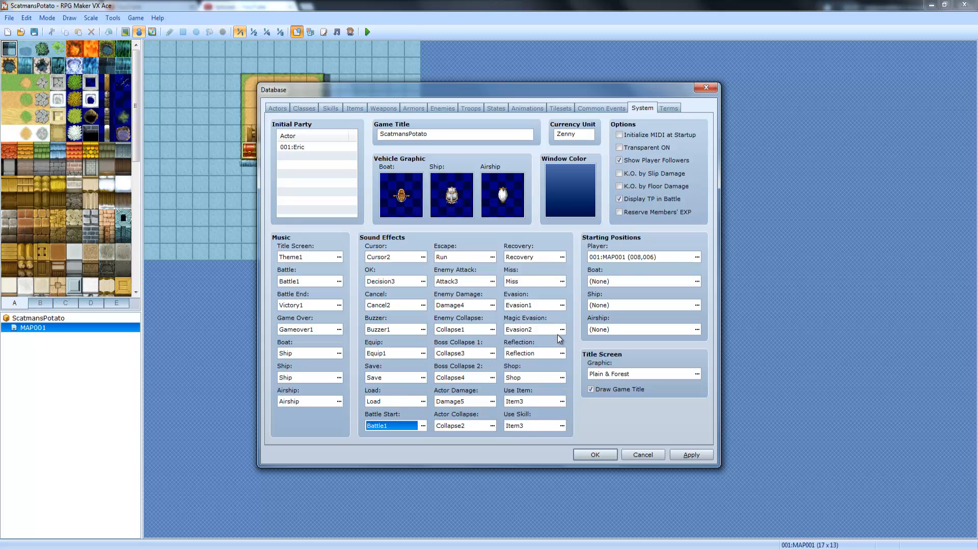
pyautogui.moveTo(472, 265)
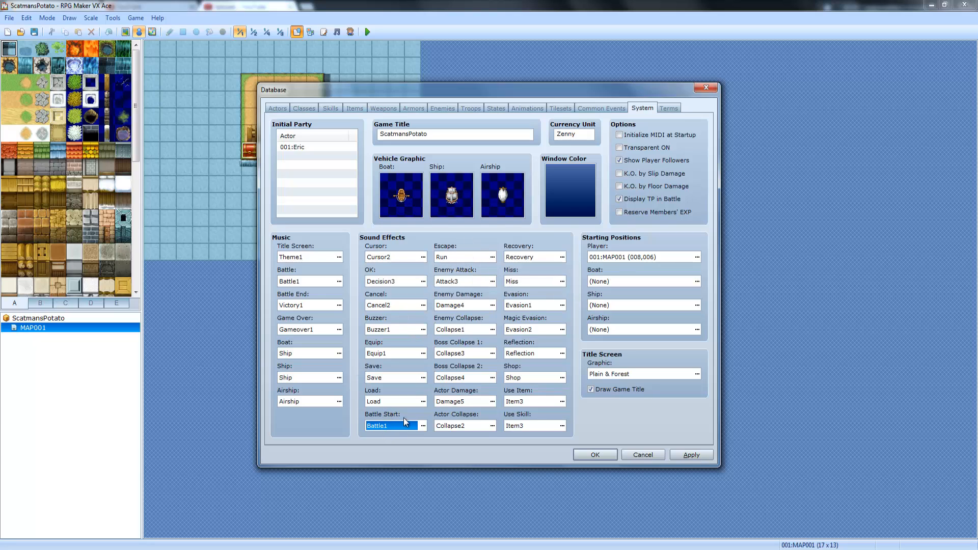
pyautogui.click(423, 426)
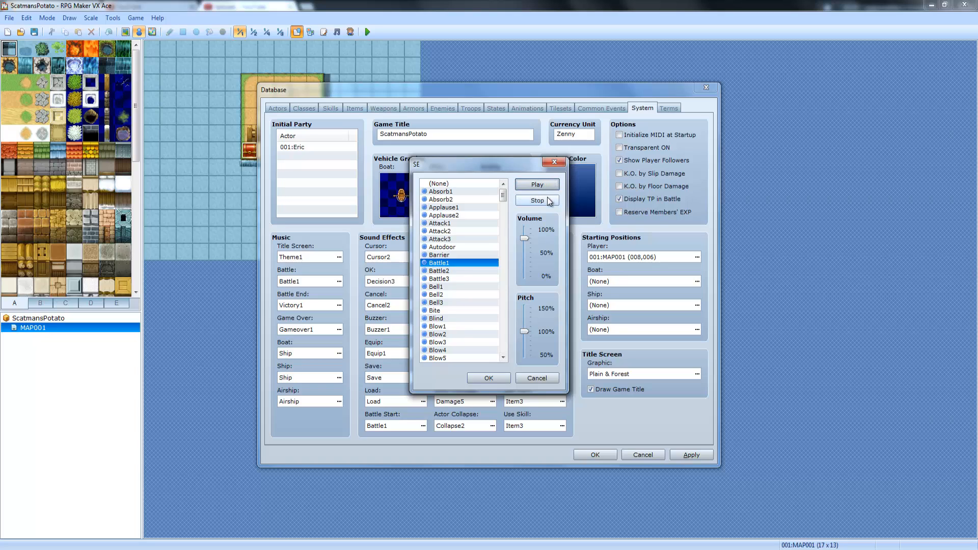
pyautogui.click(489, 378)
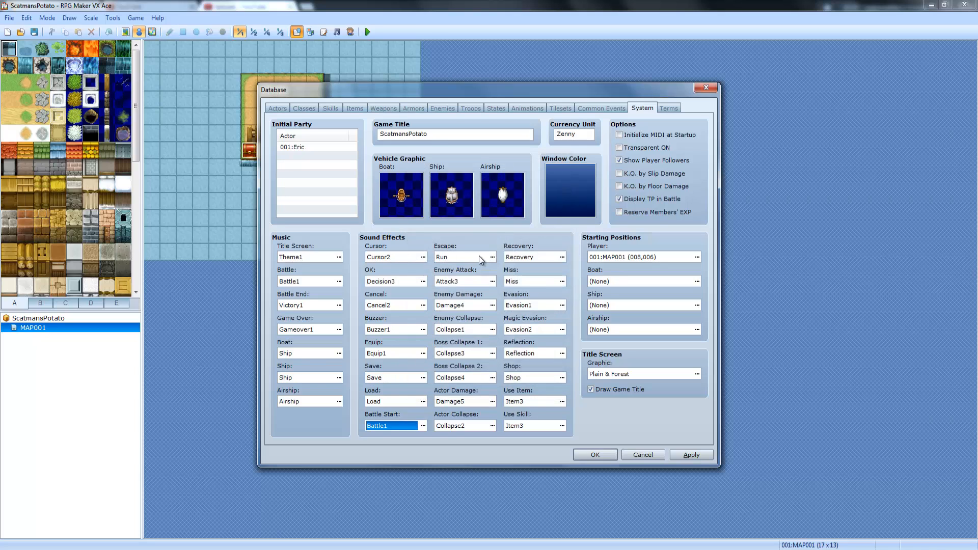
pyautogui.moveTo(458, 287)
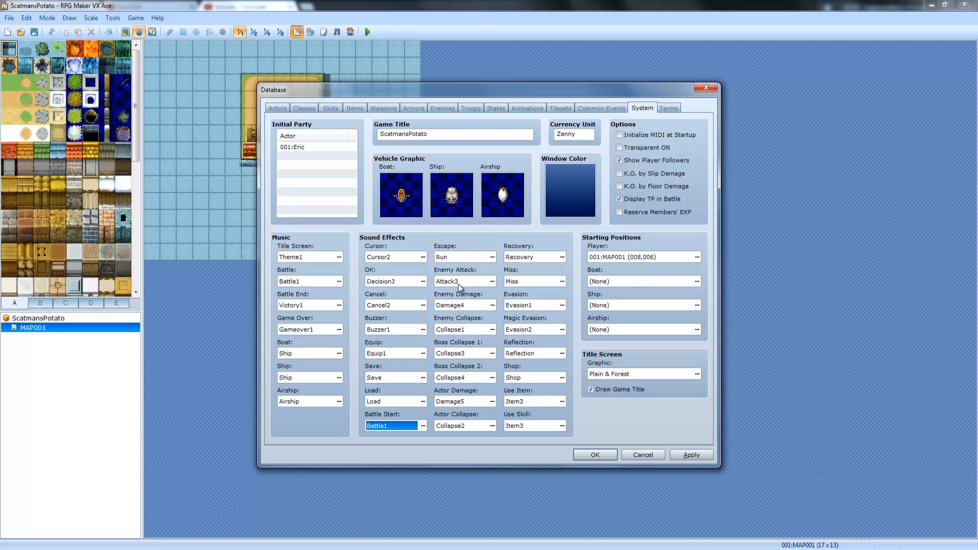
pyautogui.moveTo(471, 311)
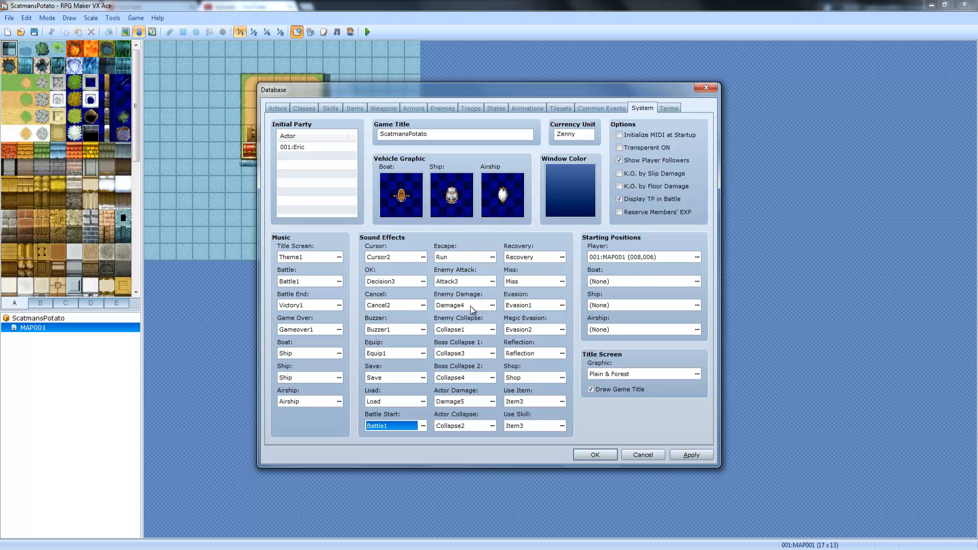
pyautogui.moveTo(458, 351)
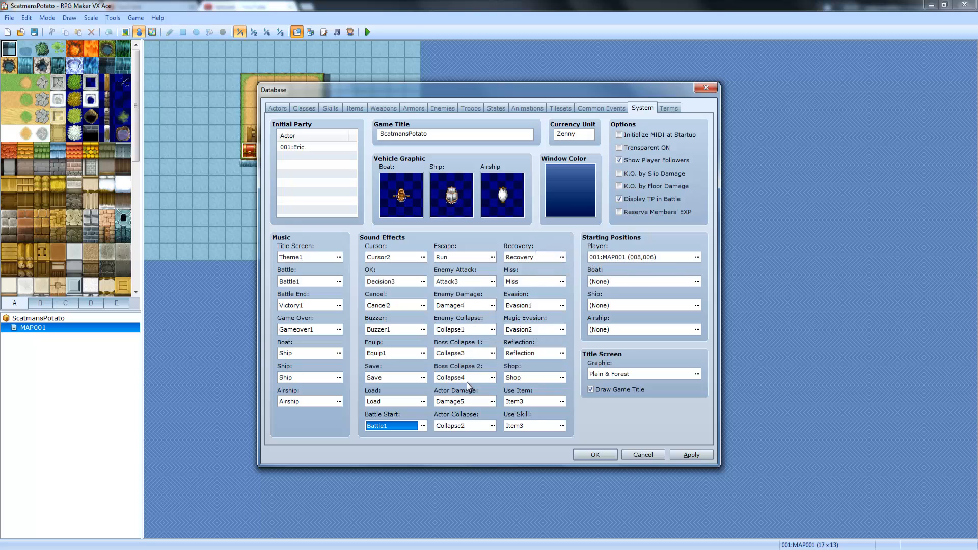
pyautogui.moveTo(481, 387)
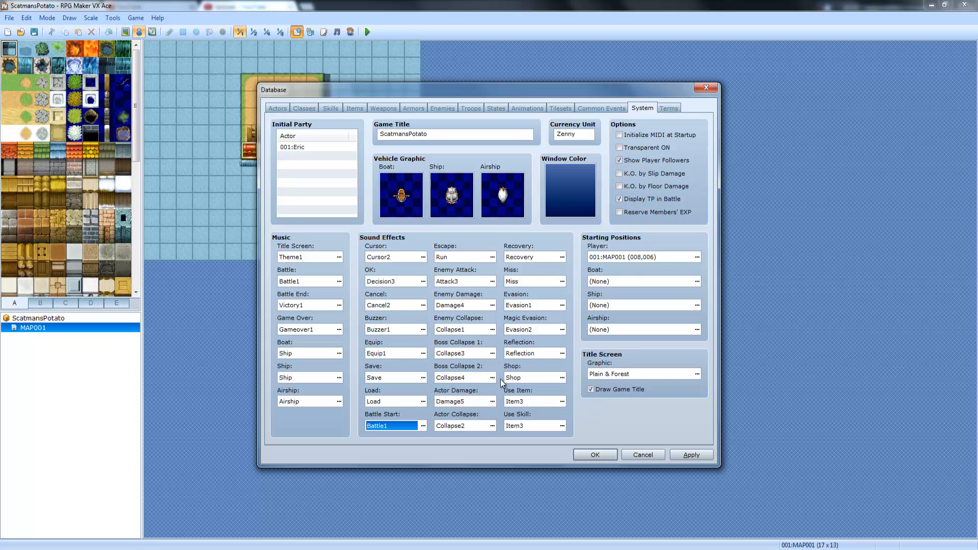
pyautogui.moveTo(478, 419)
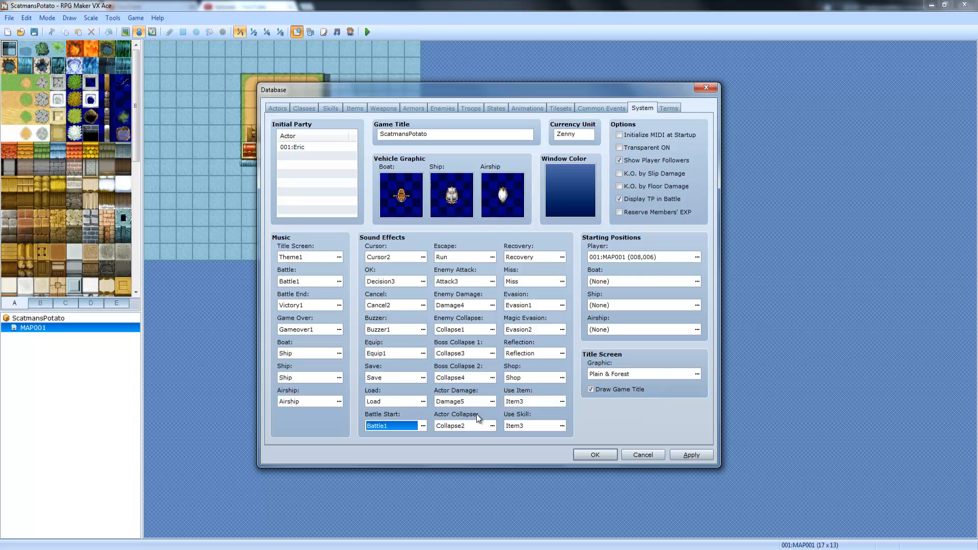
pyautogui.moveTo(477, 414)
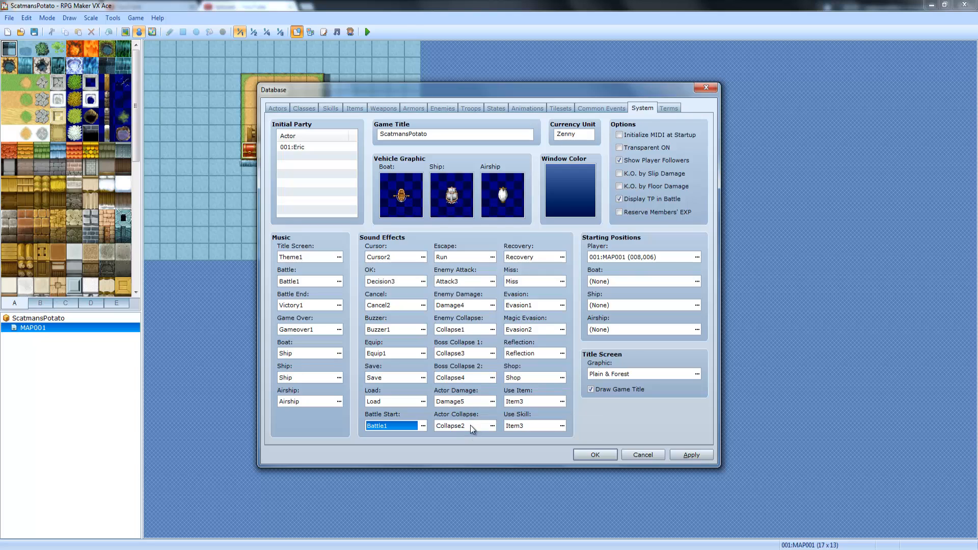
pyautogui.moveTo(525, 257)
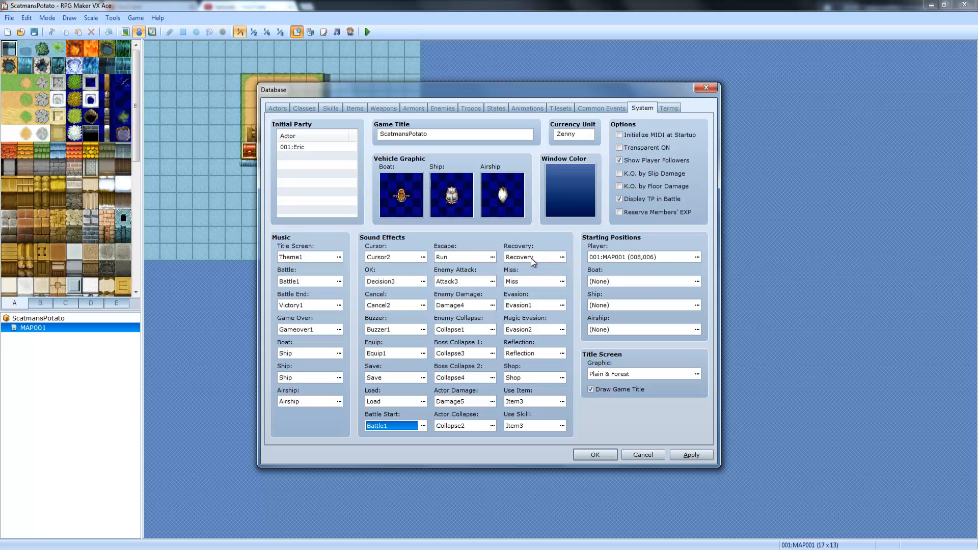
pyautogui.moveTo(530, 256)
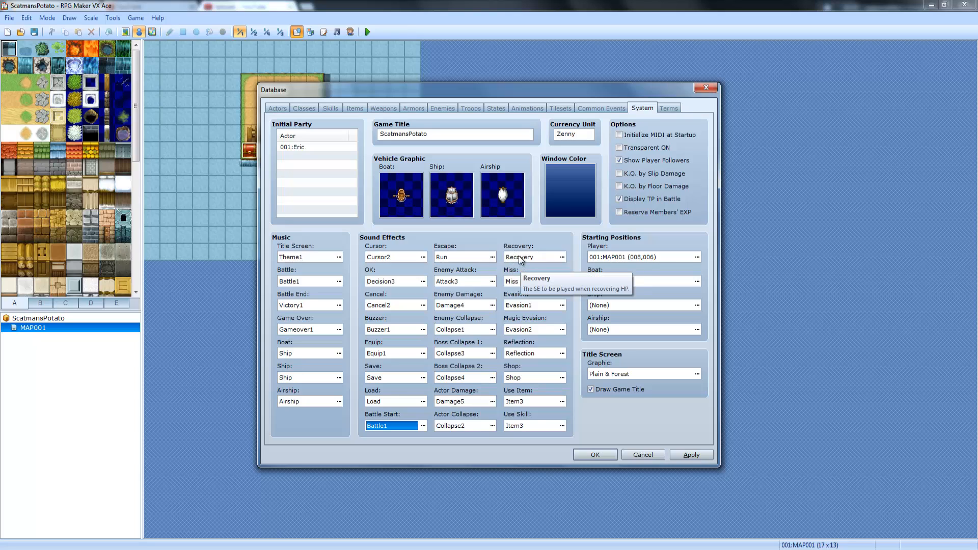
pyautogui.moveTo(521, 281)
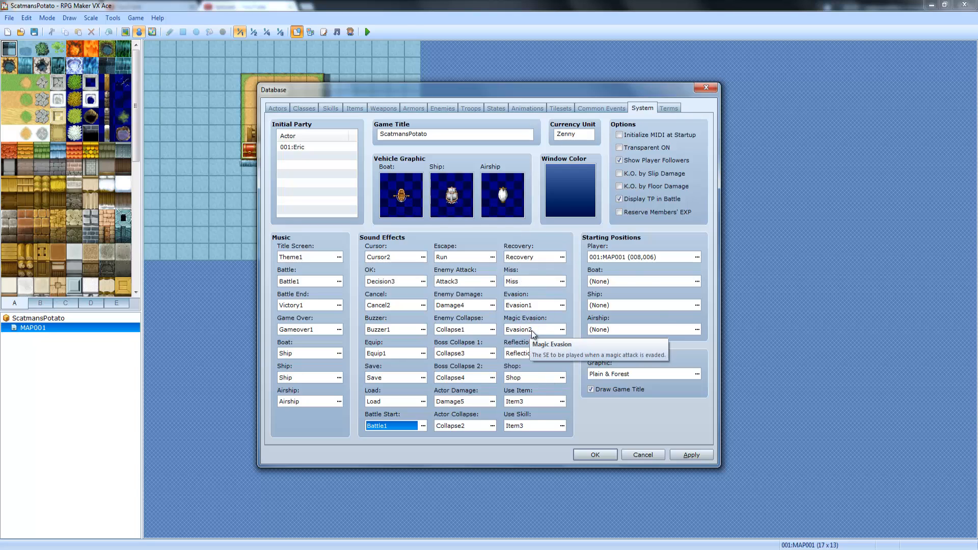
pyautogui.moveTo(529, 388)
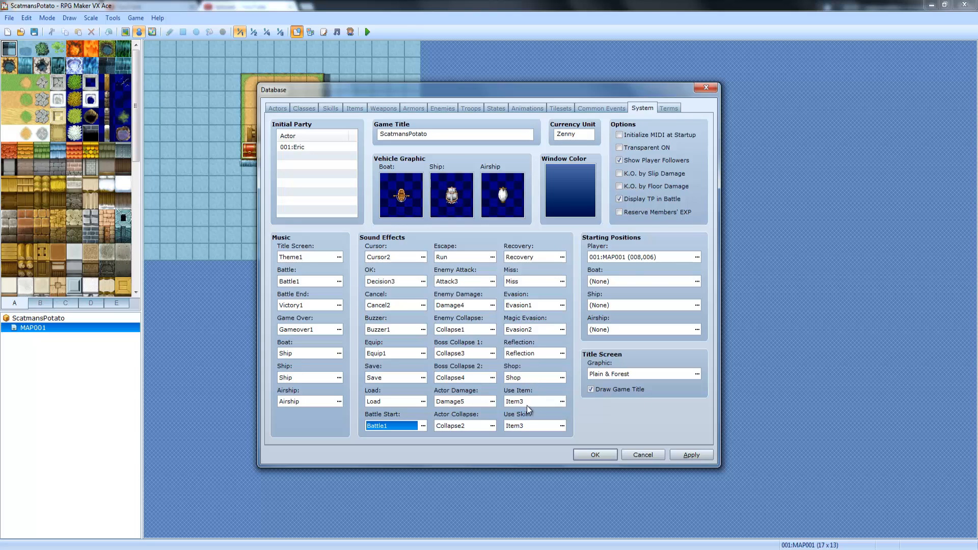
pyautogui.moveTo(527, 429)
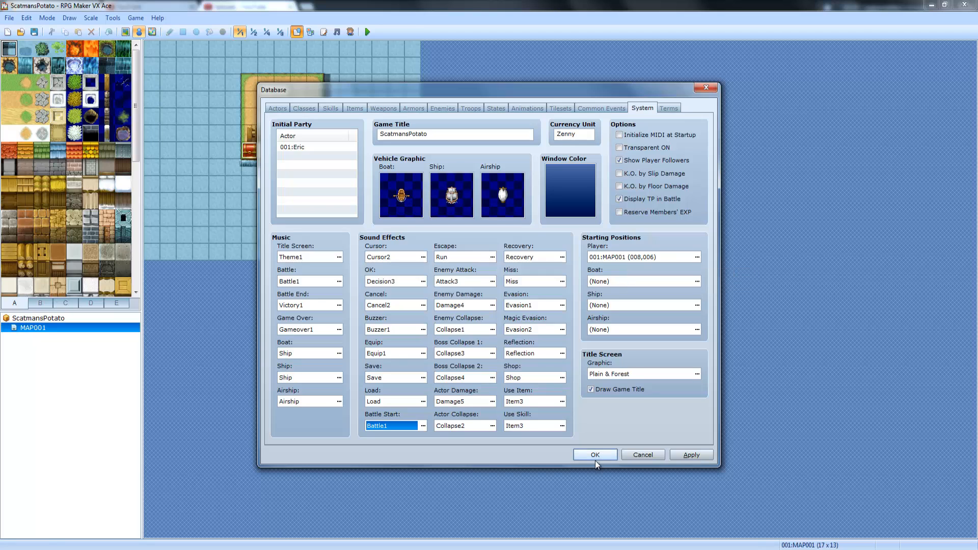
pyautogui.click(594, 455)
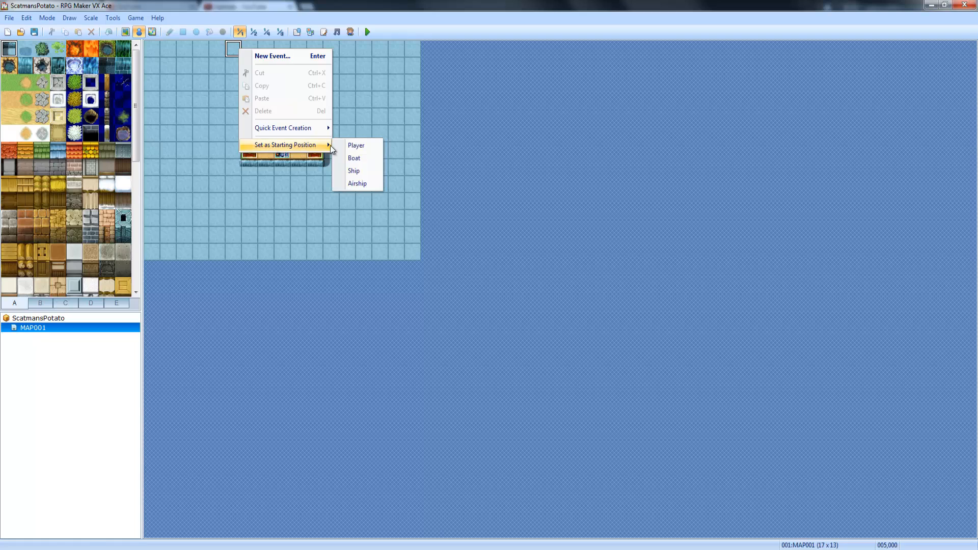
pyautogui.moveTo(283, 128)
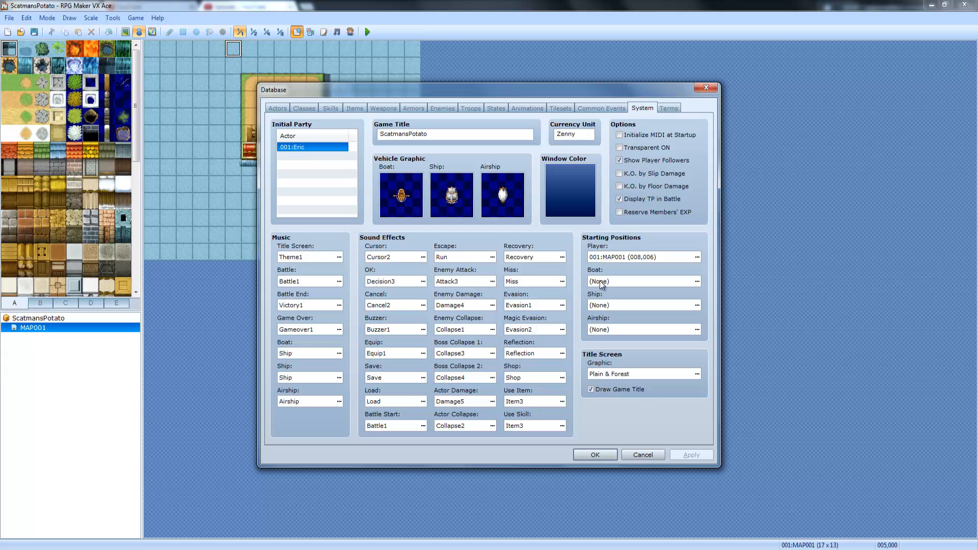
pyautogui.click(643, 330)
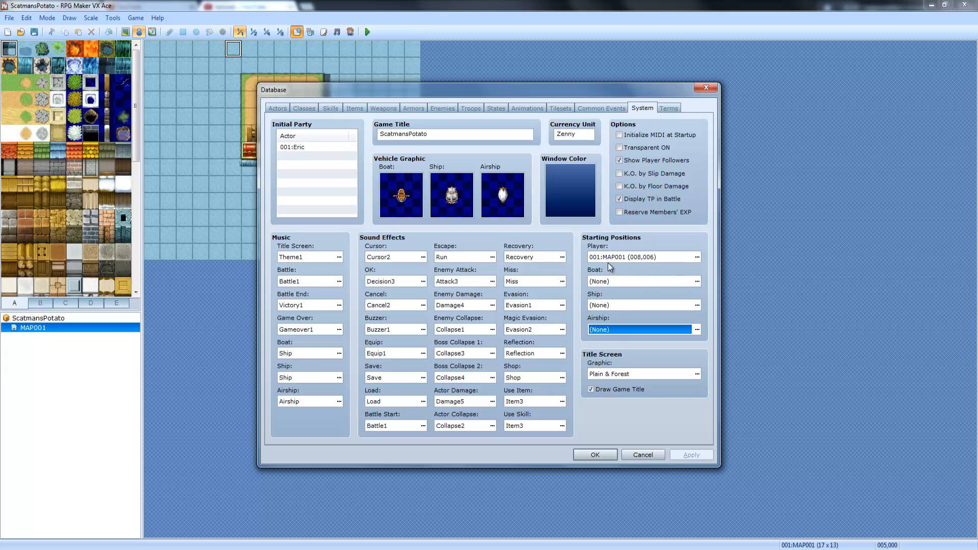
pyautogui.click(643, 257)
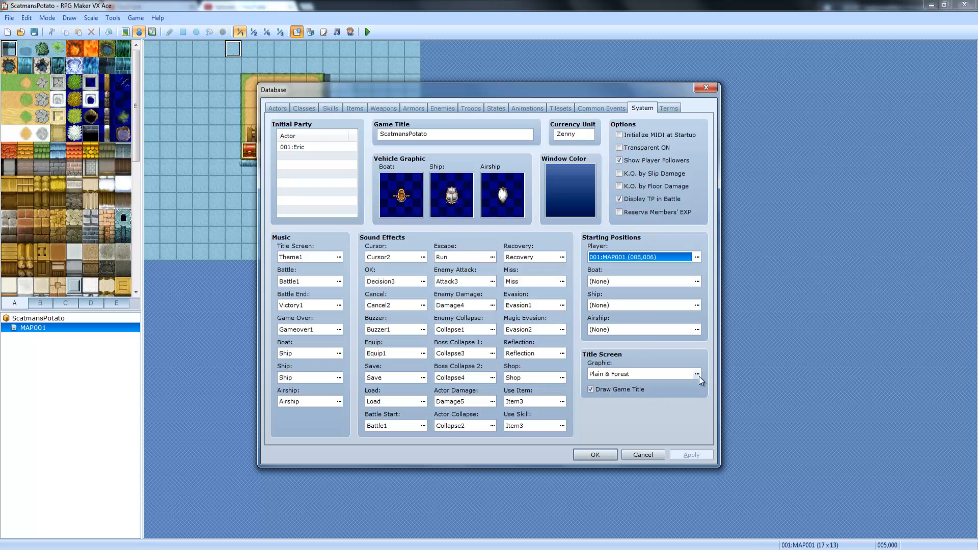
pyautogui.click(699, 374)
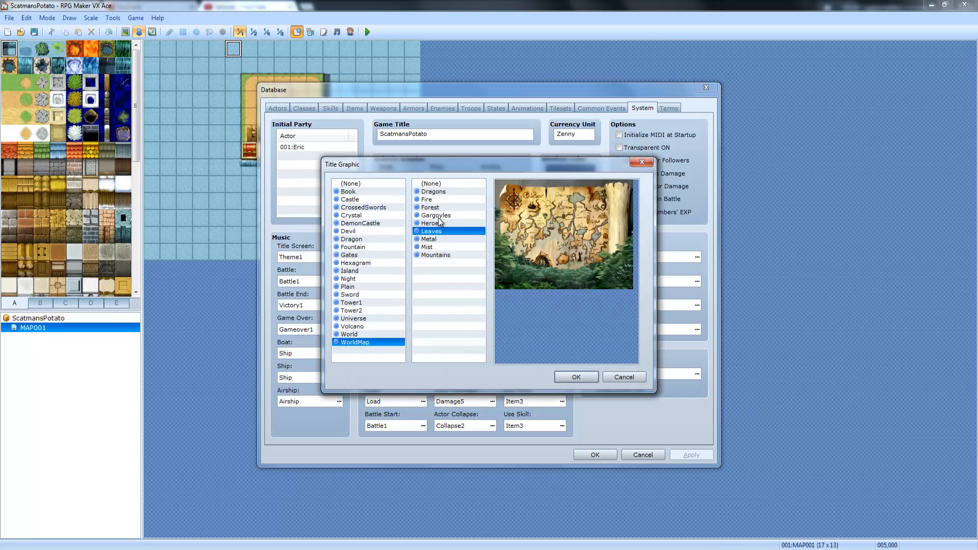
pyautogui.click(427, 247)
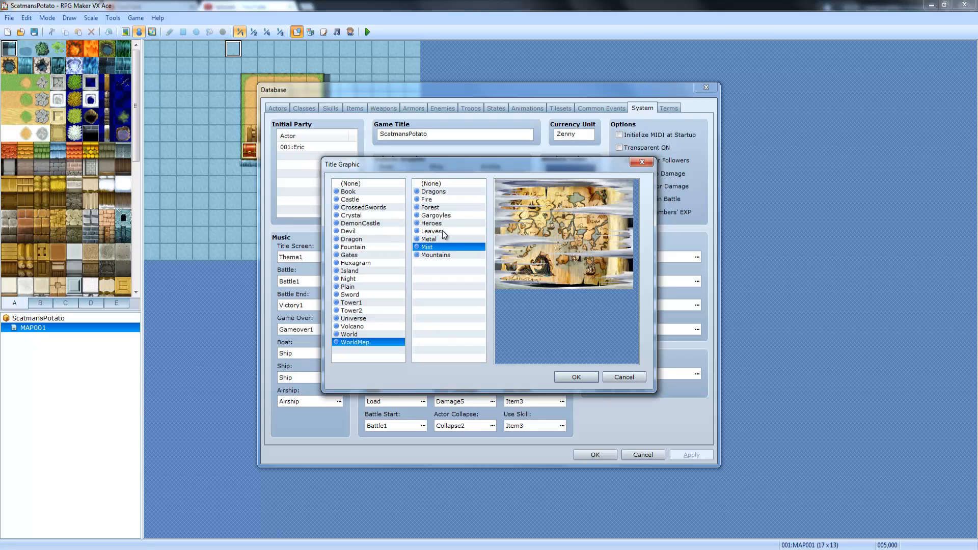
pyautogui.click(427, 199)
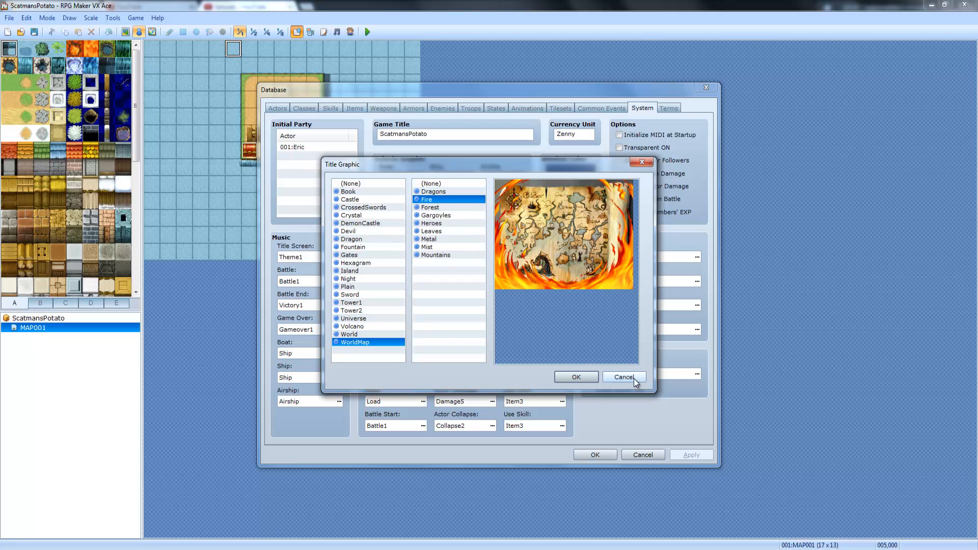
pyautogui.click(622, 377)
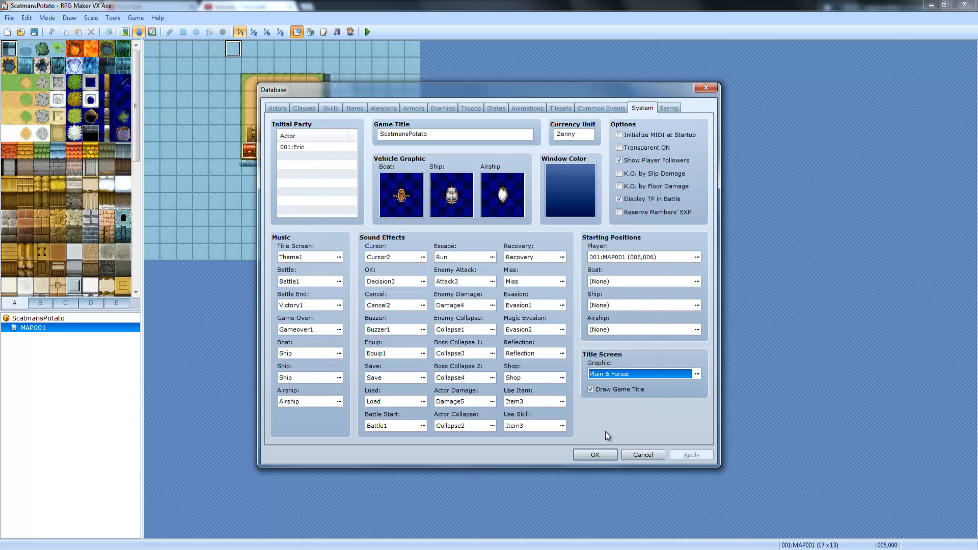
pyautogui.moveTo(374, 509)
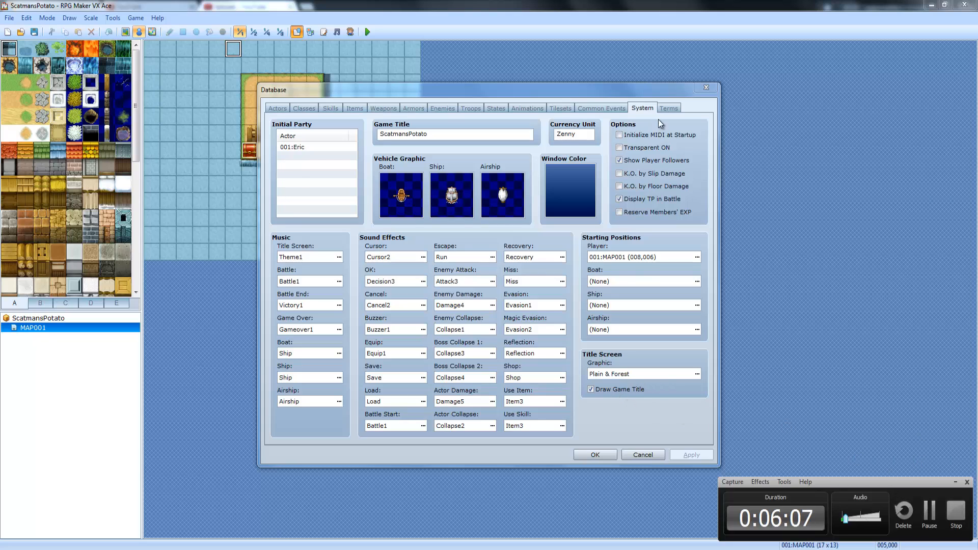
# - Switch the database to the Terms page listing elements, weapon types and command names
pyautogui.click(669, 108)
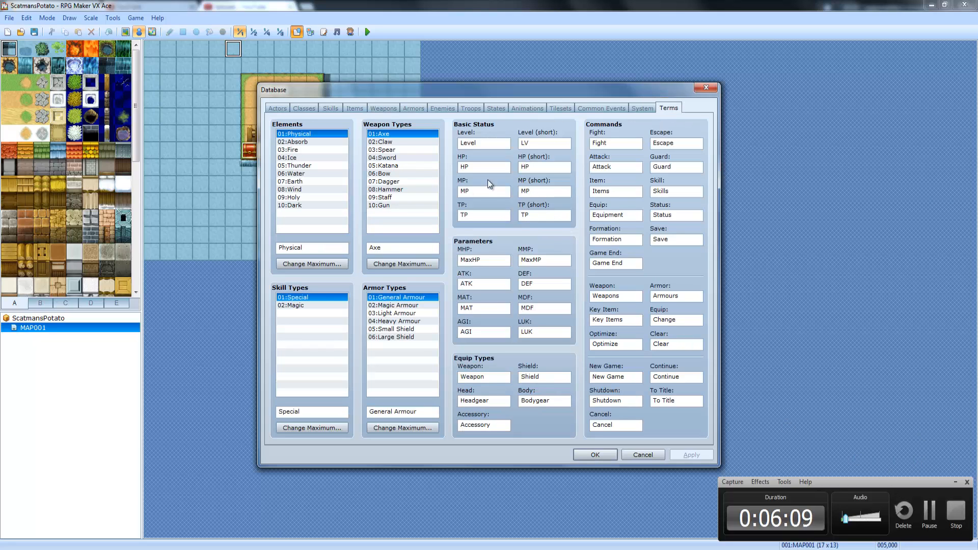